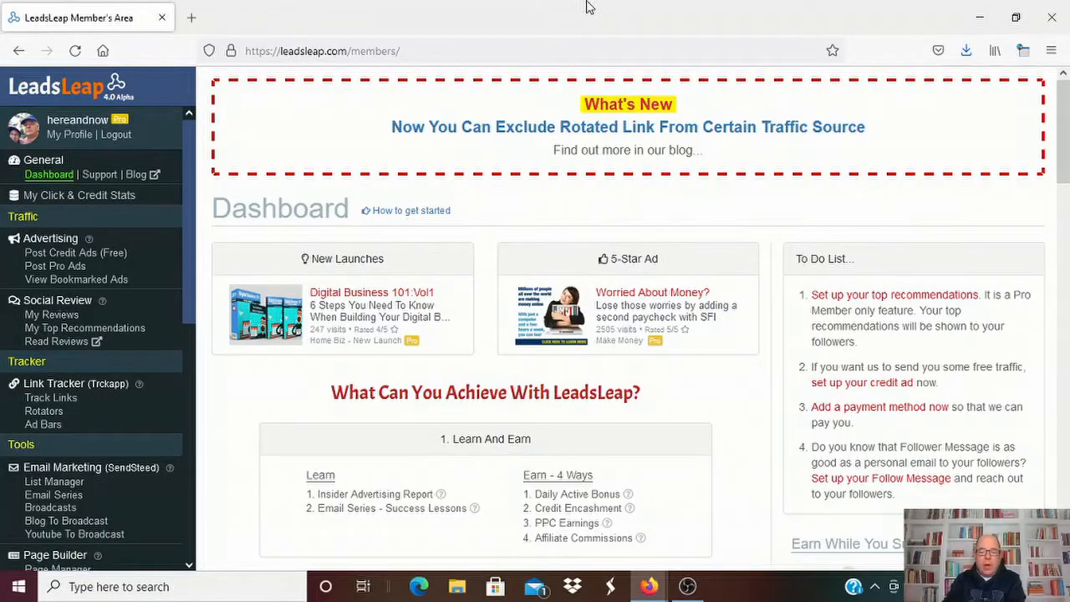
pyautogui.moveTo(276, 173)
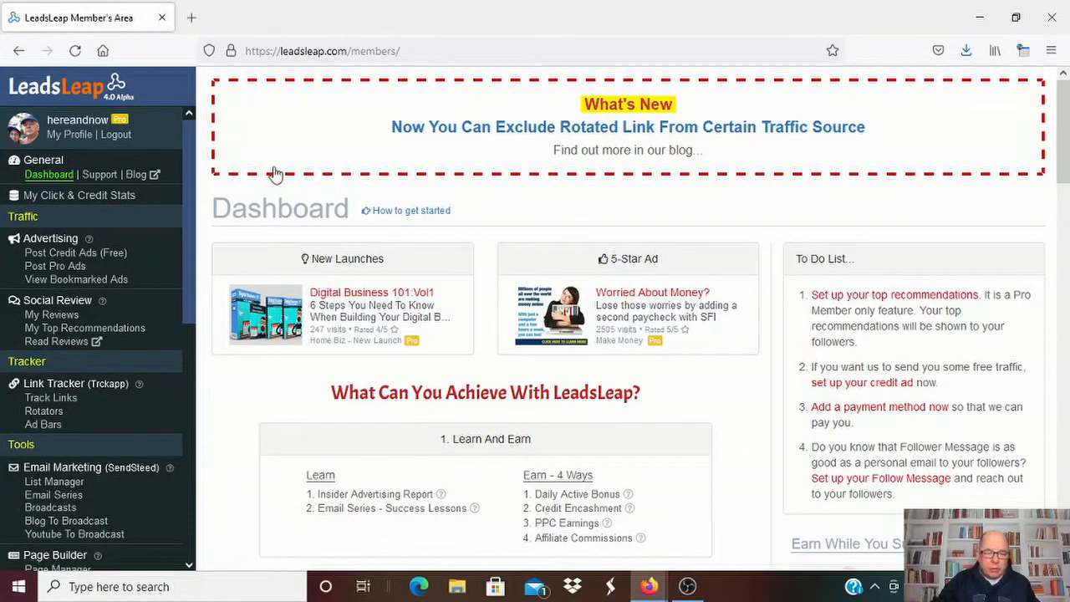
pyautogui.moveTo(49, 174)
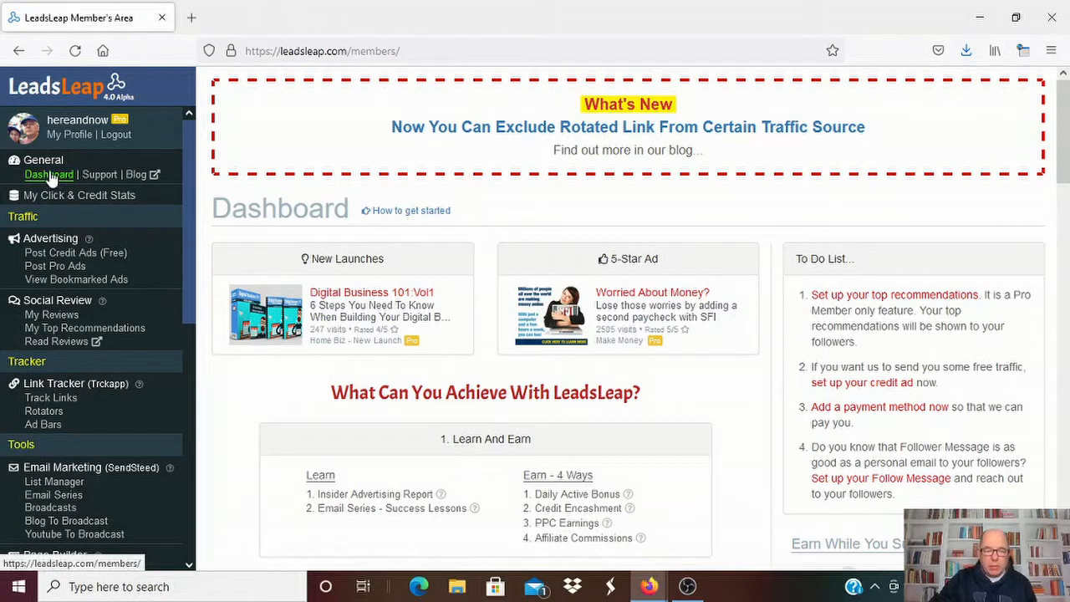
# Step: Open Page Manager to view the 'networkers list' campaign and its inactive page 7675
pyautogui.scroll(-3)
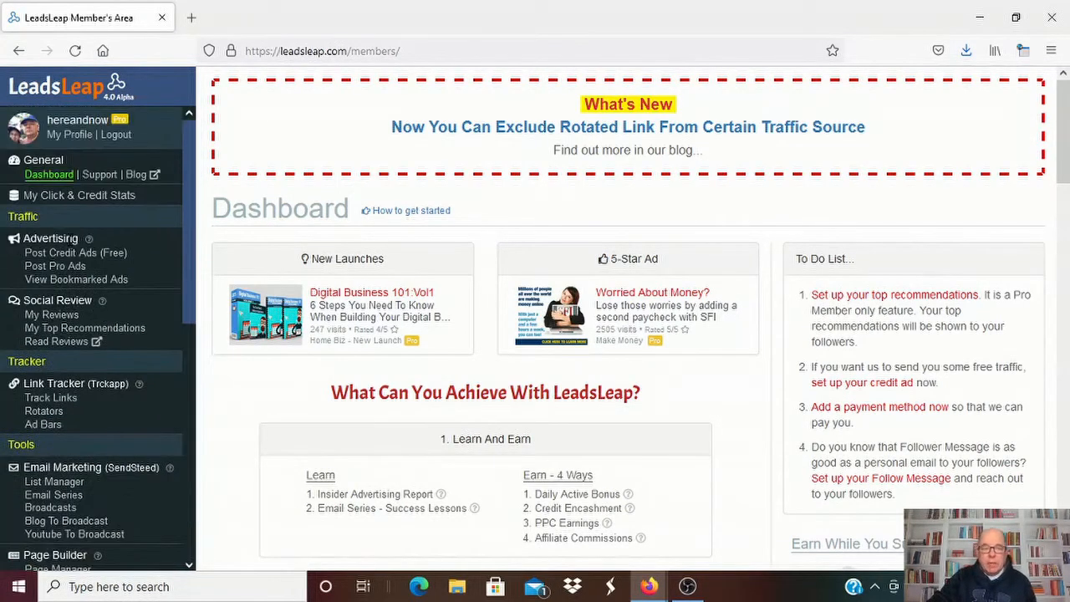
pyautogui.moveTo(339, 185)
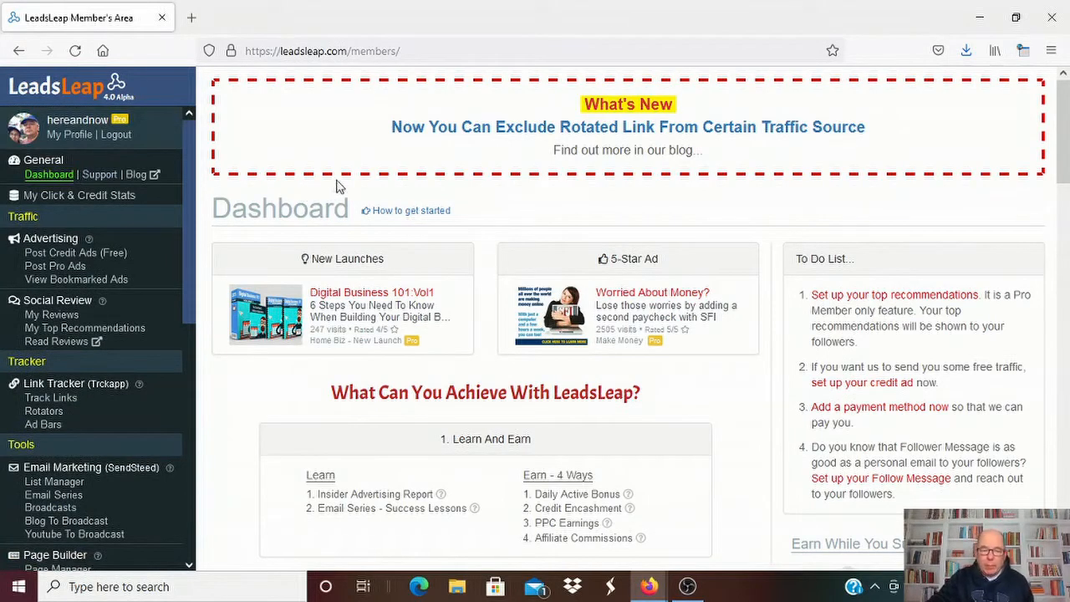
pyautogui.scroll(-3)
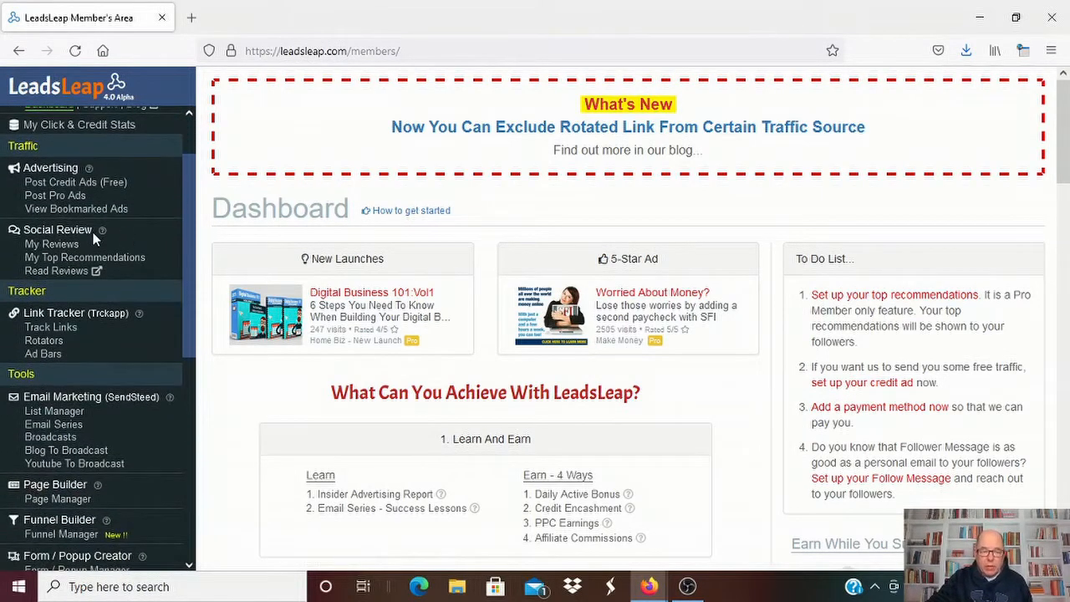
pyautogui.scroll(-3)
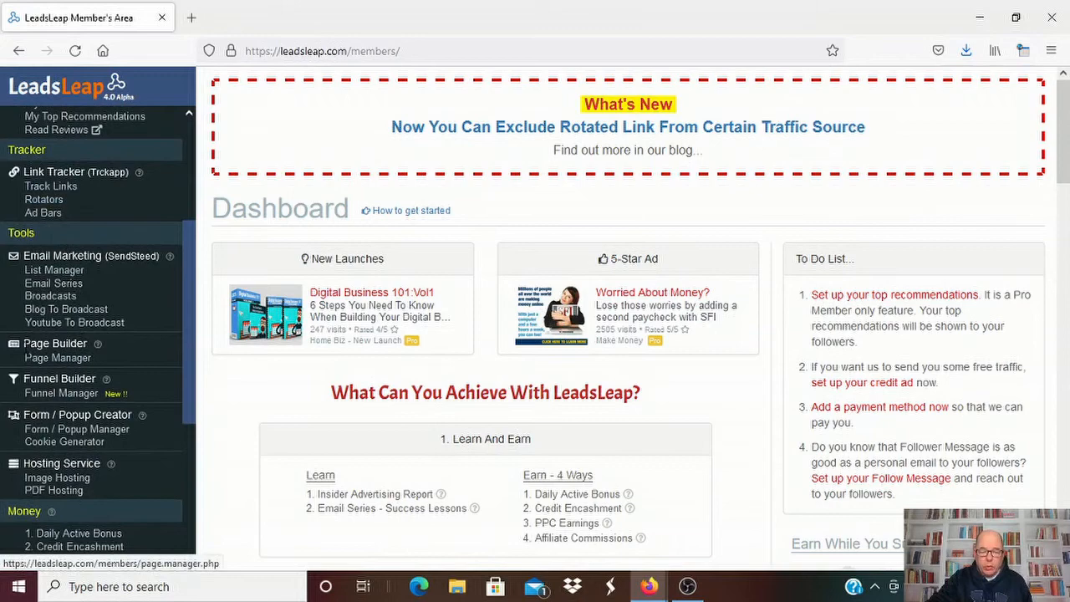
pyautogui.click(57, 338)
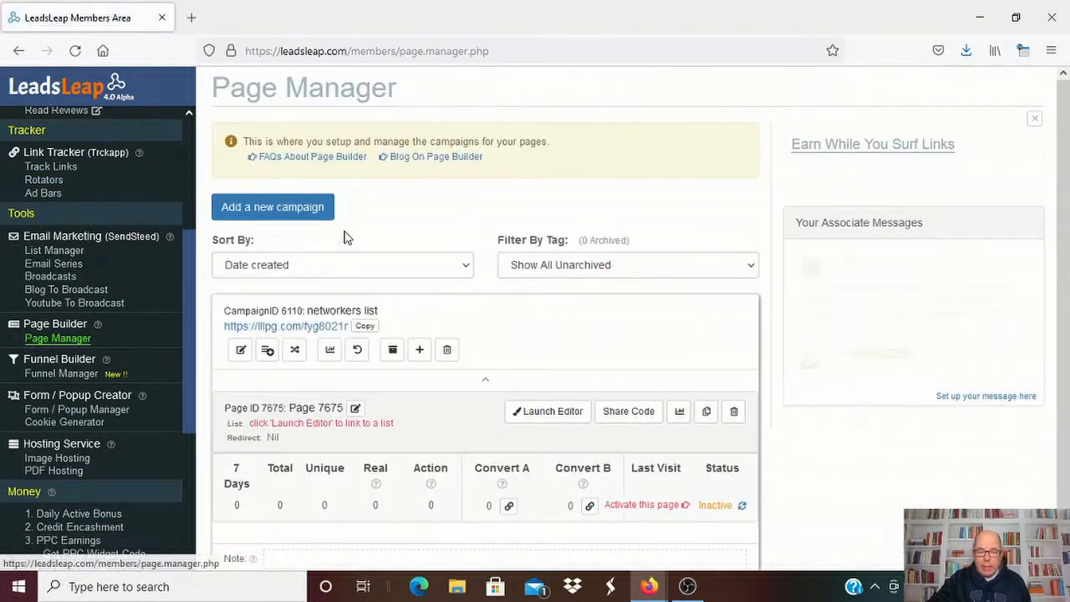
pyautogui.scroll(-3)
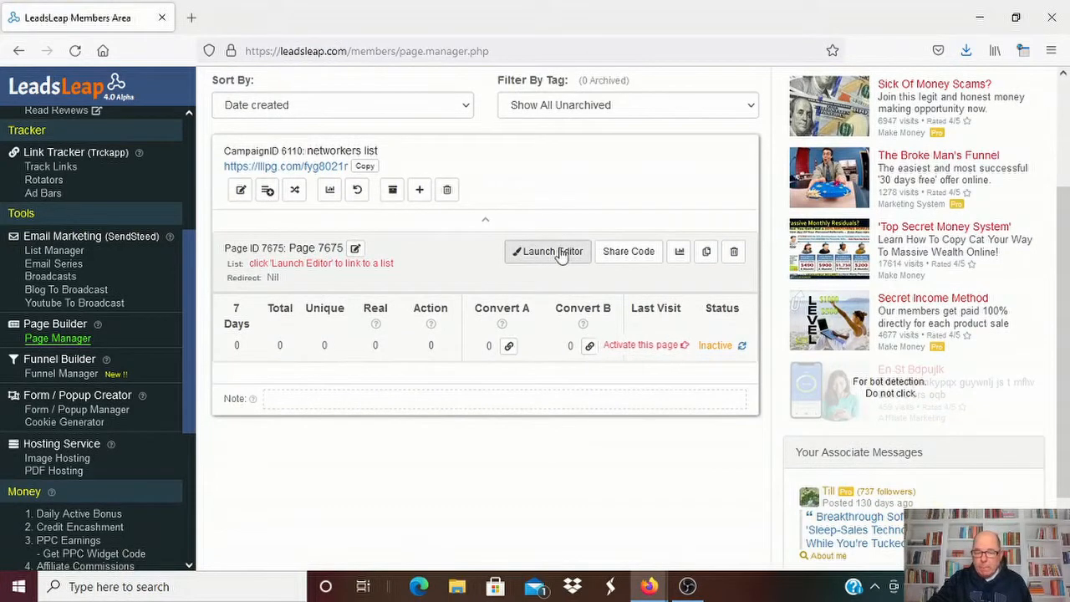
pyautogui.moveTo(629, 251)
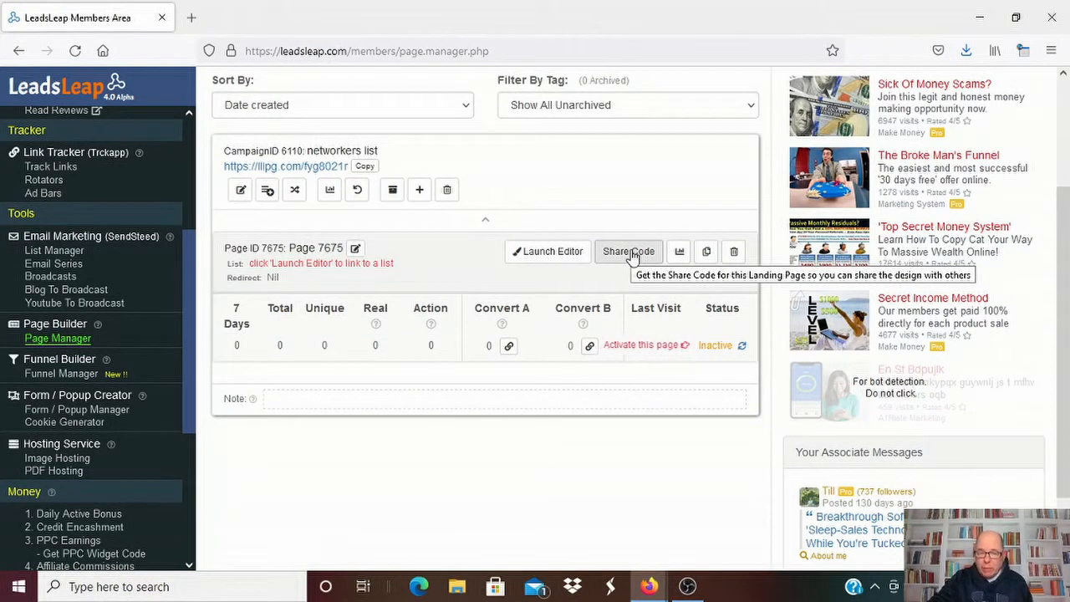
pyautogui.moveTo(548, 251)
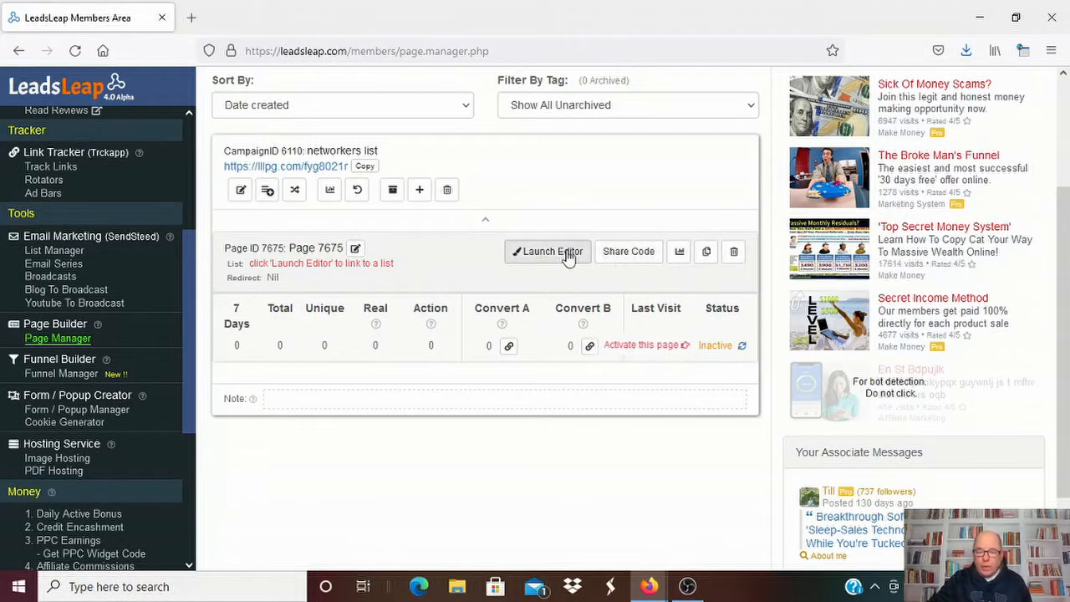
pyautogui.moveTo(628, 251)
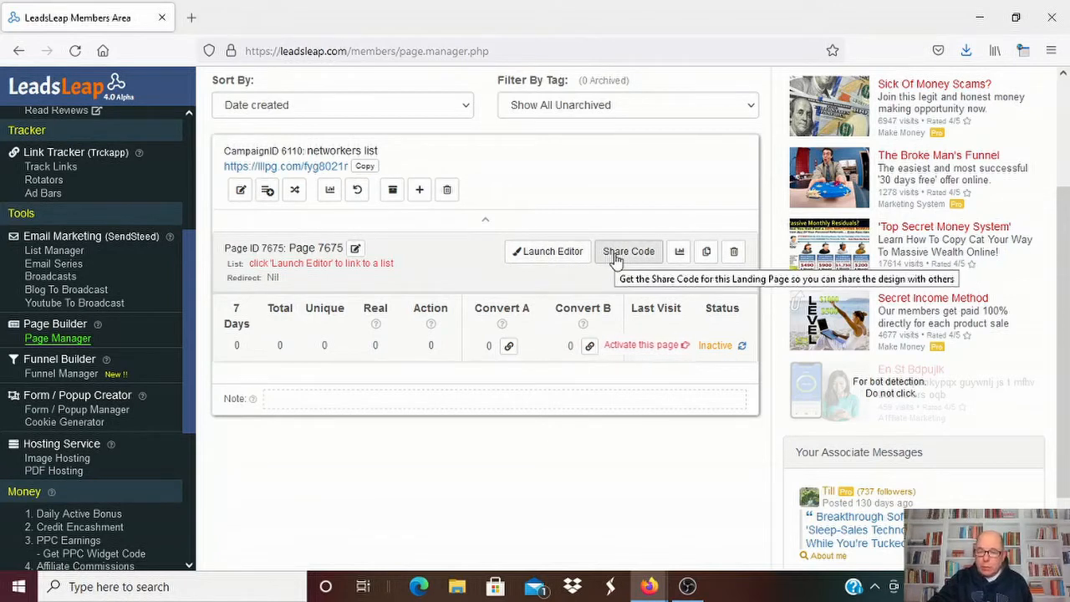
pyautogui.moveTo(591, 297)
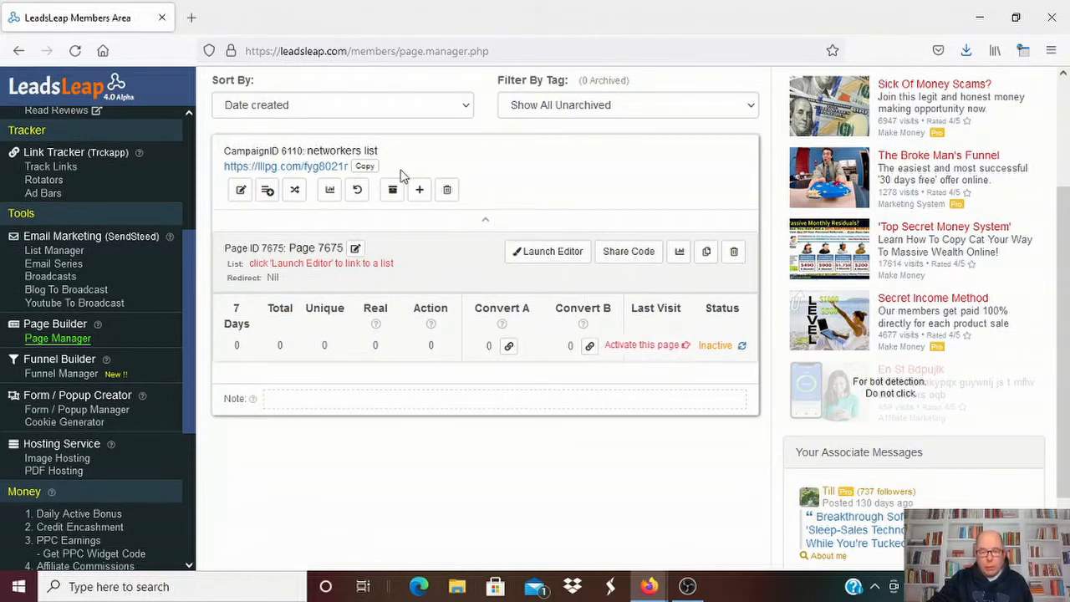
pyautogui.moveTo(413, 274)
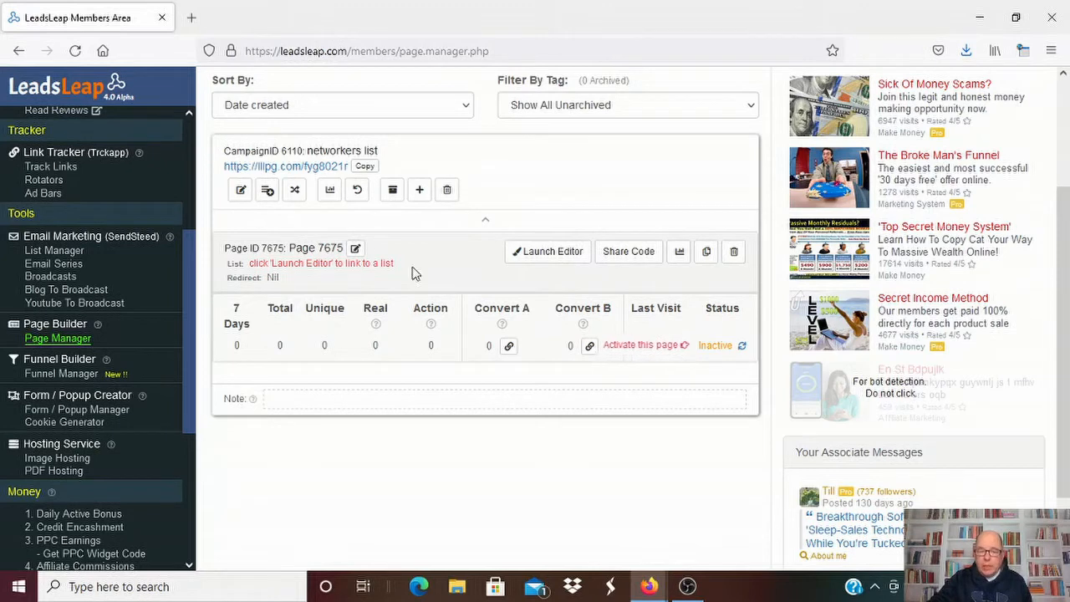
pyautogui.moveTo(349, 280)
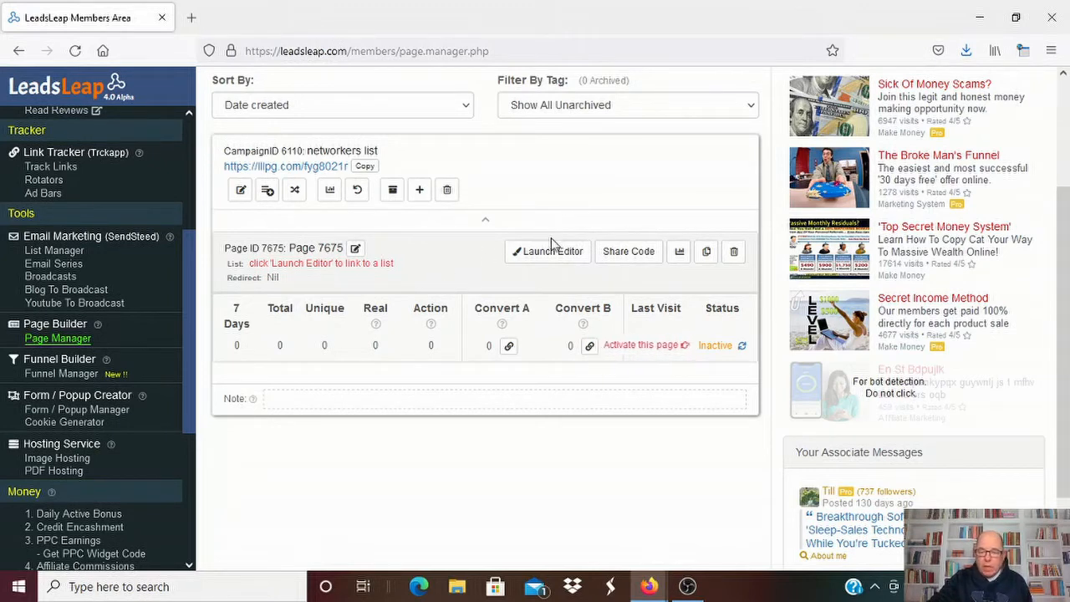
pyautogui.moveTo(194, 249)
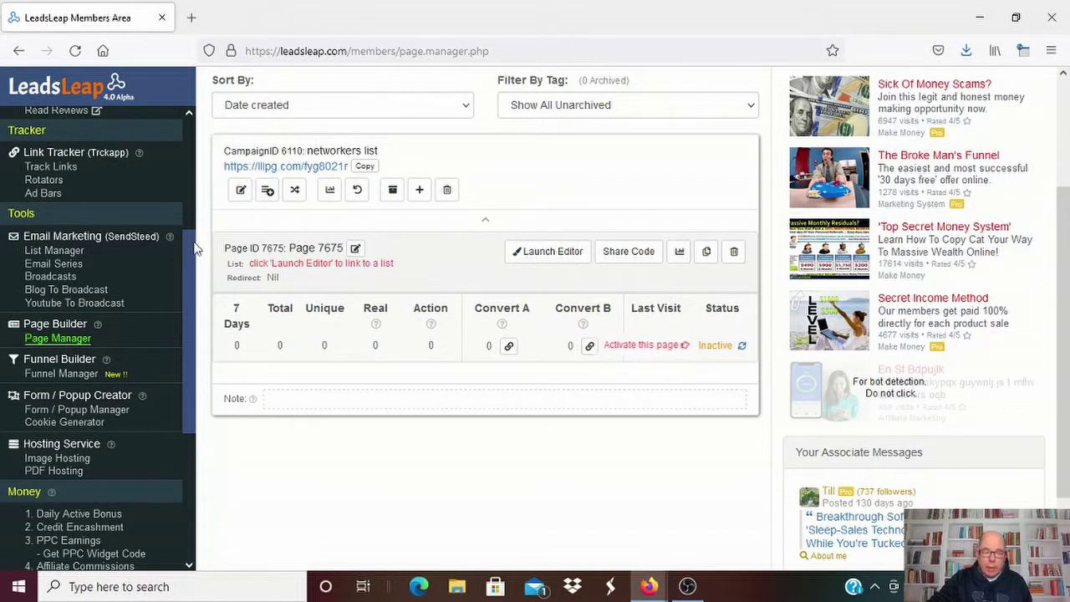
pyautogui.moveTo(184, 280)
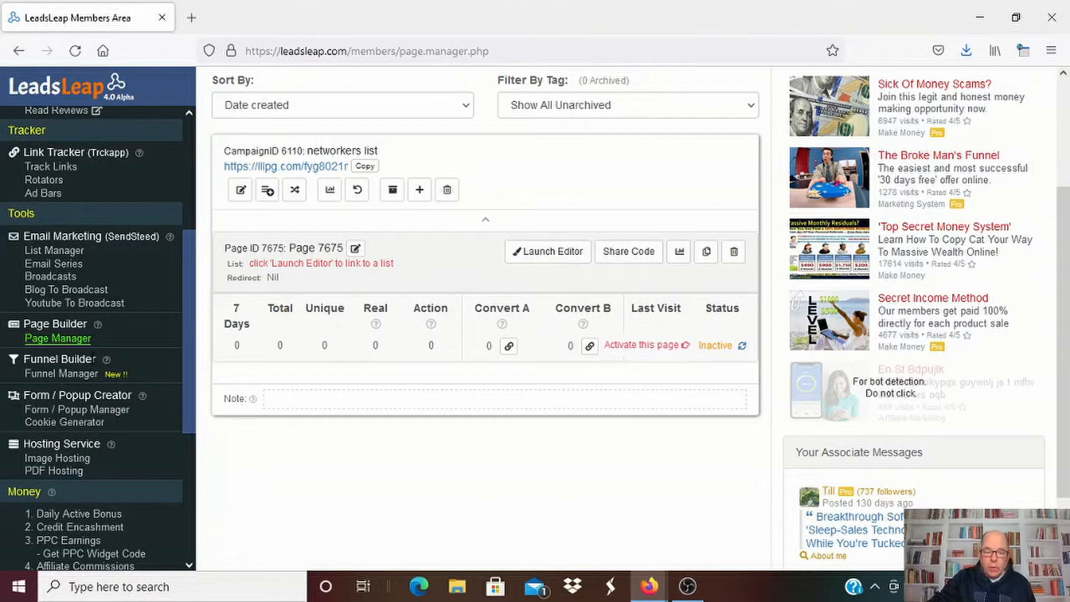
pyautogui.moveTo(184, 278)
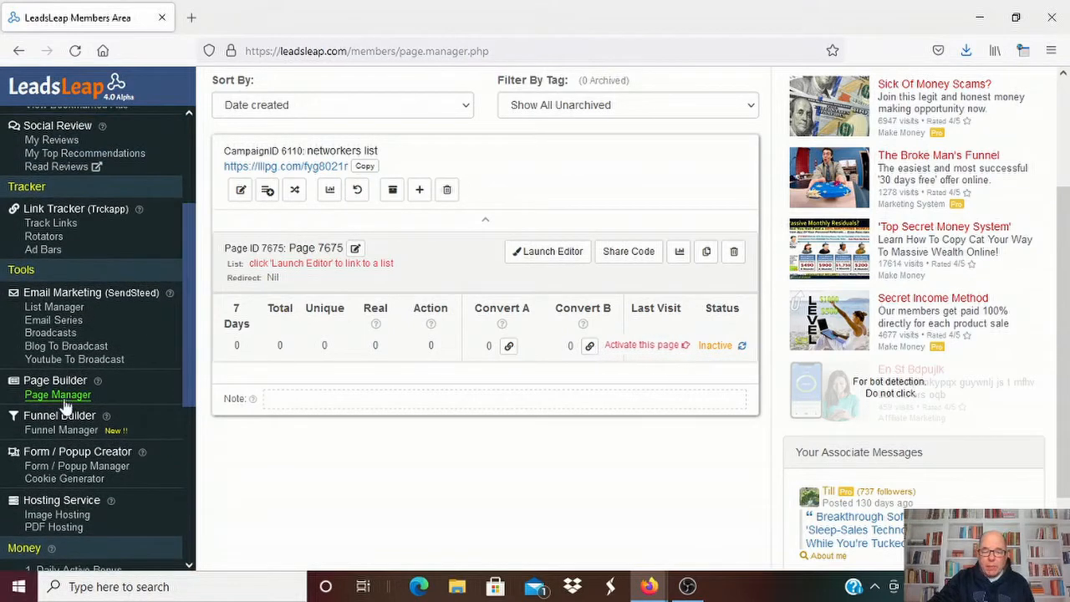
pyautogui.moveTo(55, 307)
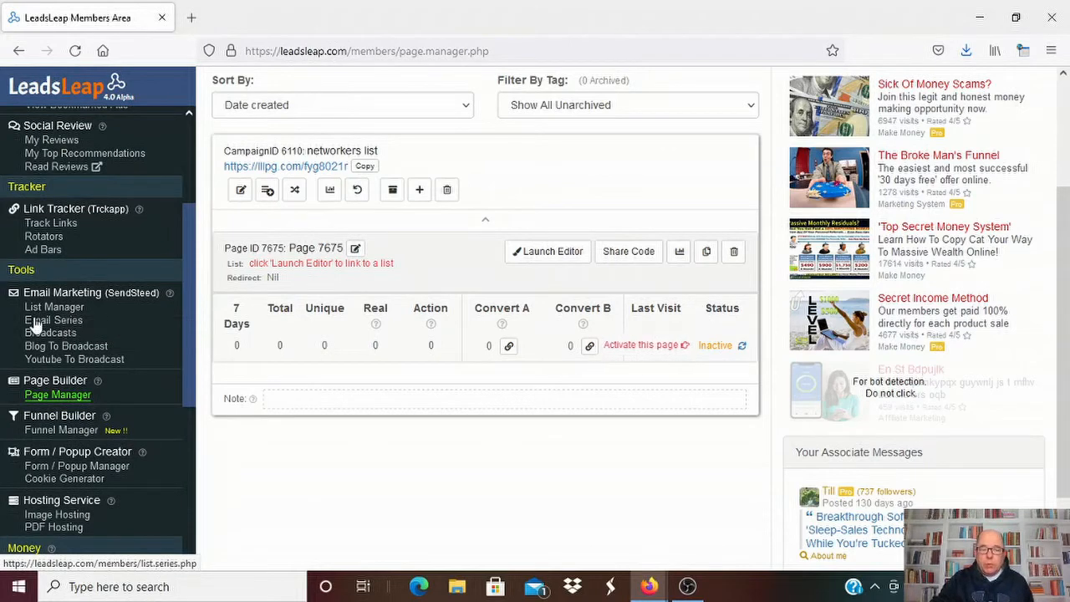
pyautogui.moveTo(54, 321)
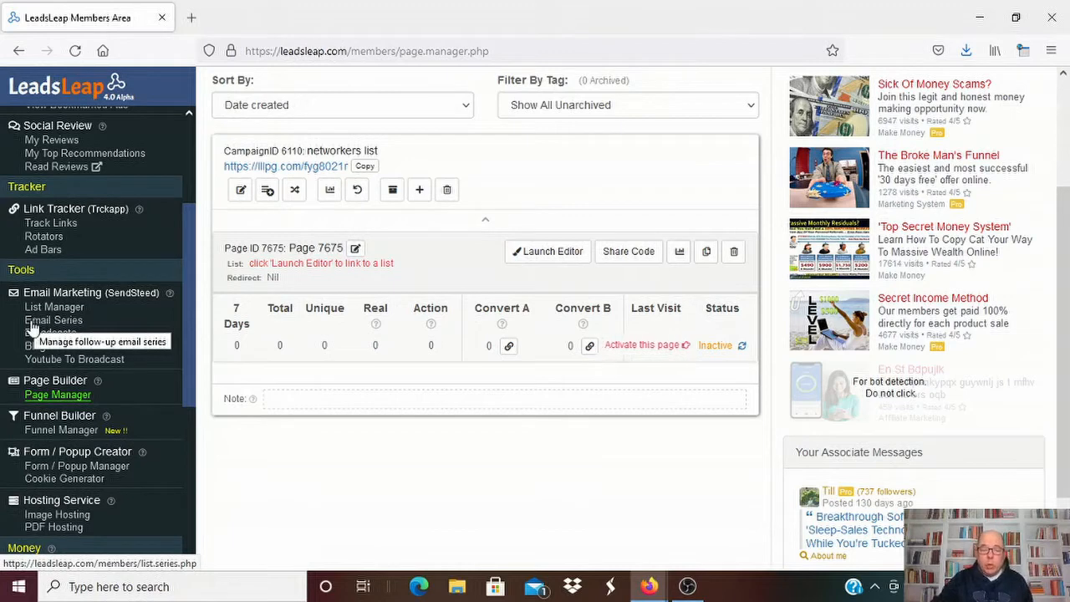
pyautogui.moveTo(50, 332)
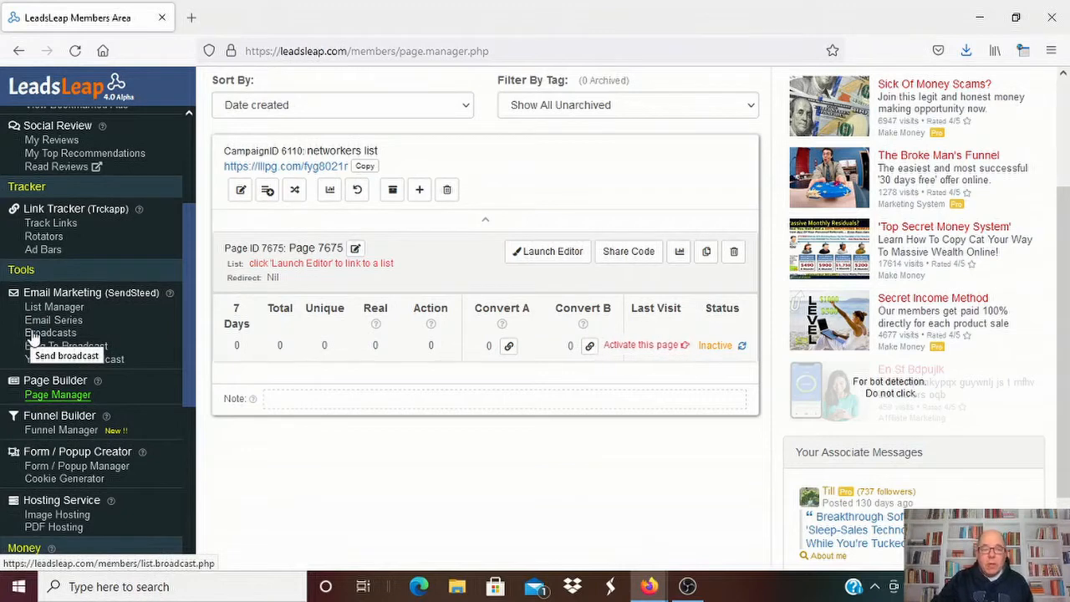
pyautogui.moveTo(53, 307)
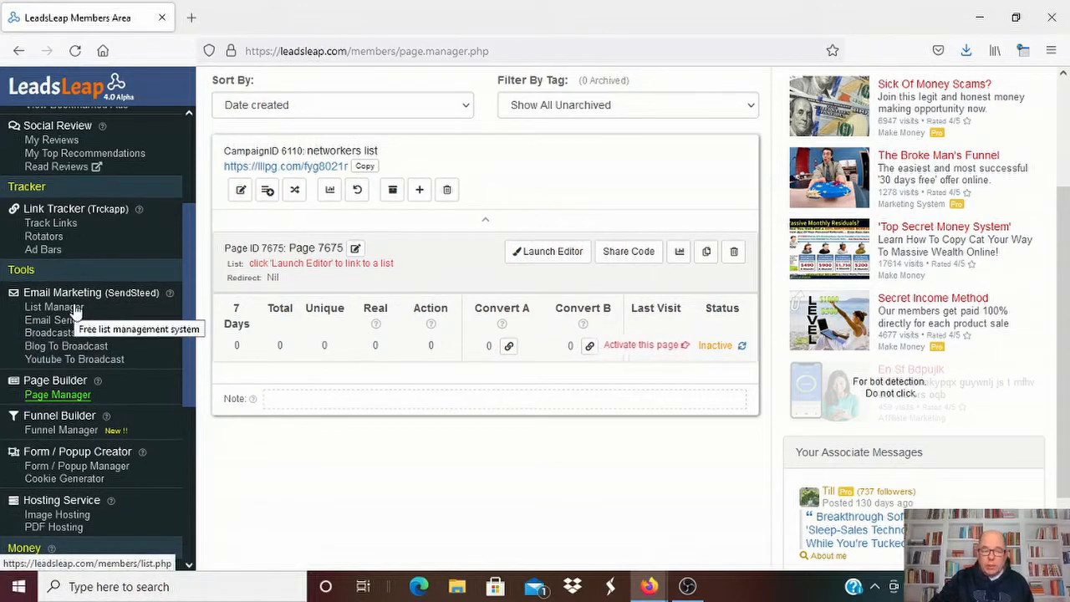
pyautogui.moveTo(58, 395)
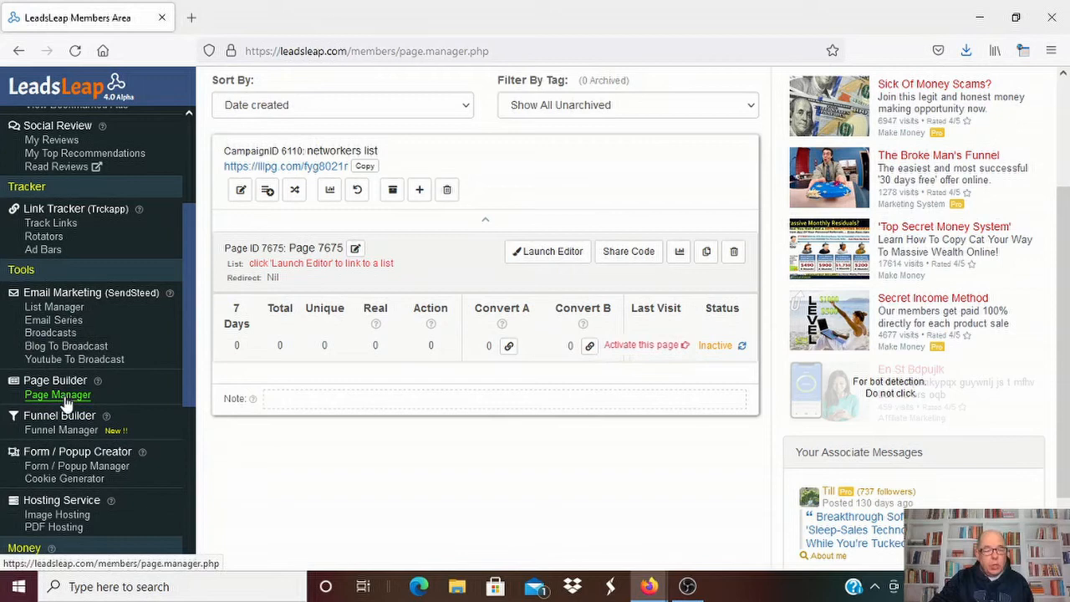
pyautogui.moveTo(130, 349)
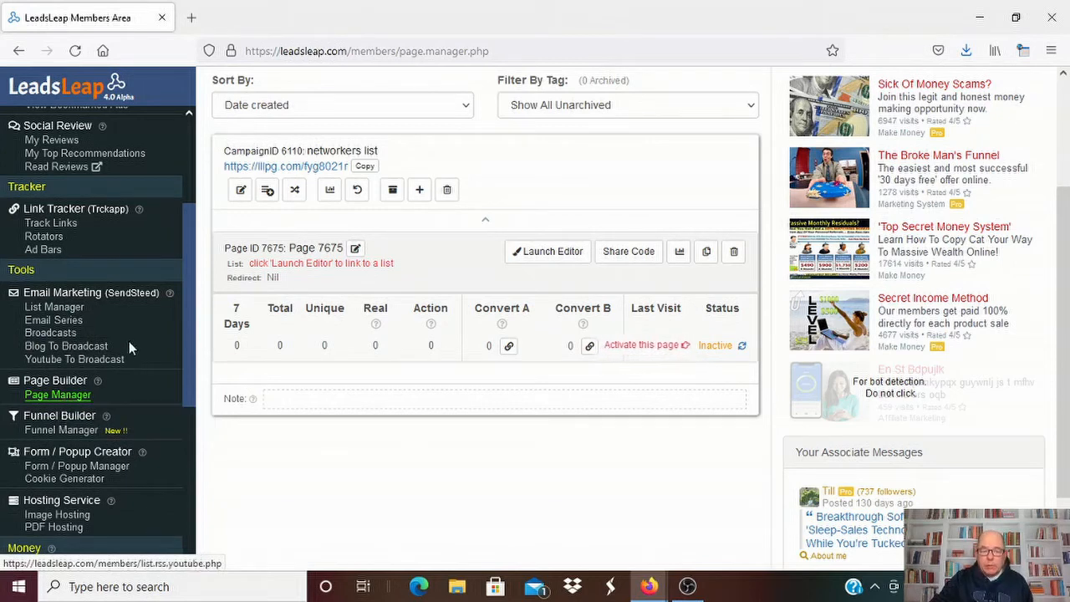
# Step: Scroll through the networkers list campaign to review page 7675's stats
pyautogui.scroll(3)
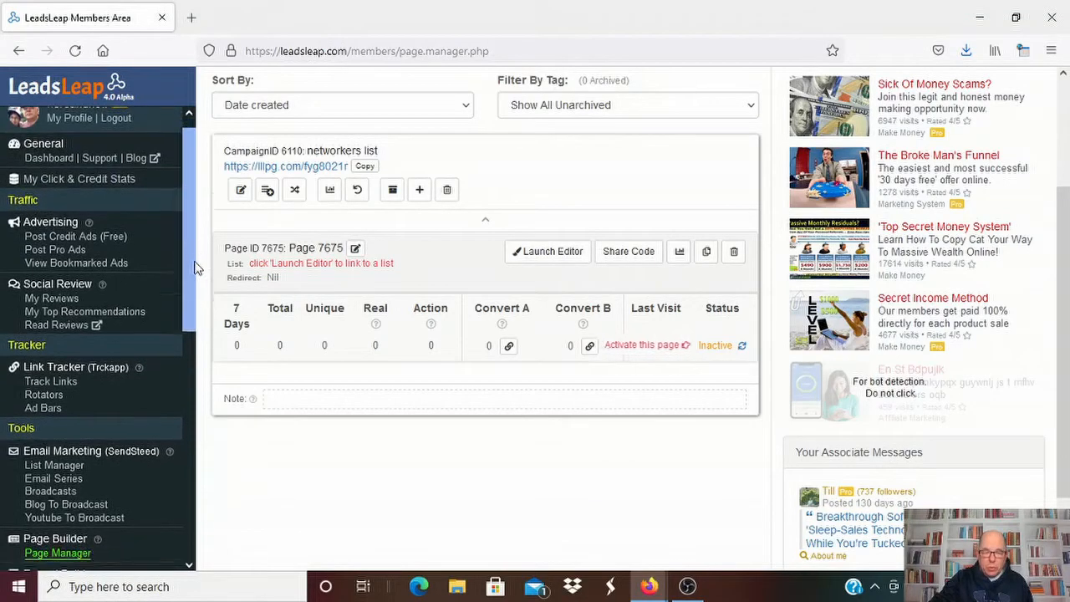
pyautogui.scroll(-3)
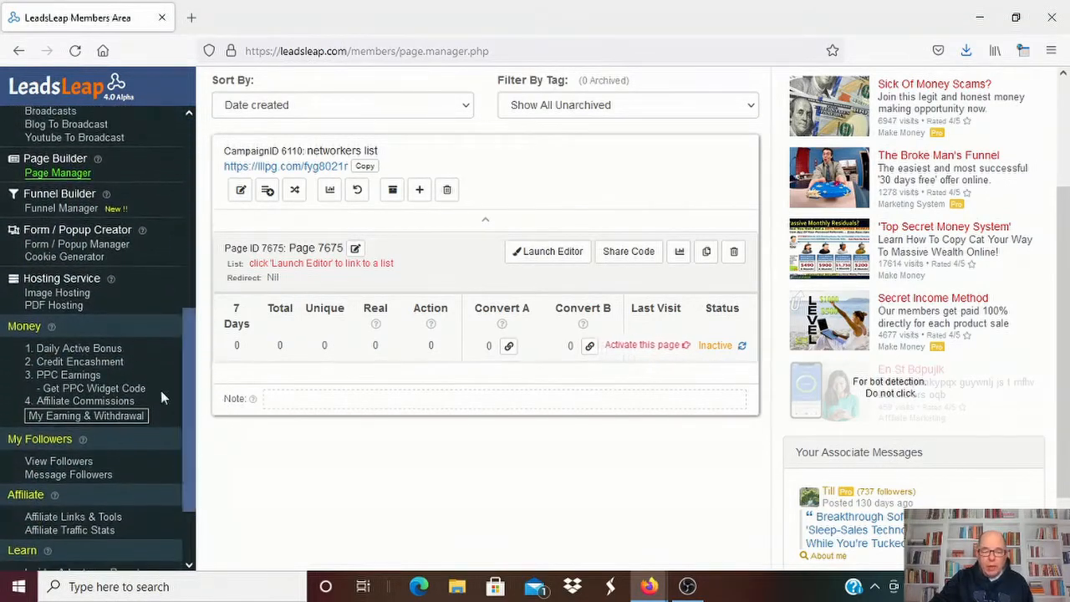
# Step: Open Daily Active Bonus and review 2.54 credits, $0.55 payable and the monthly history
pyautogui.click(78, 348)
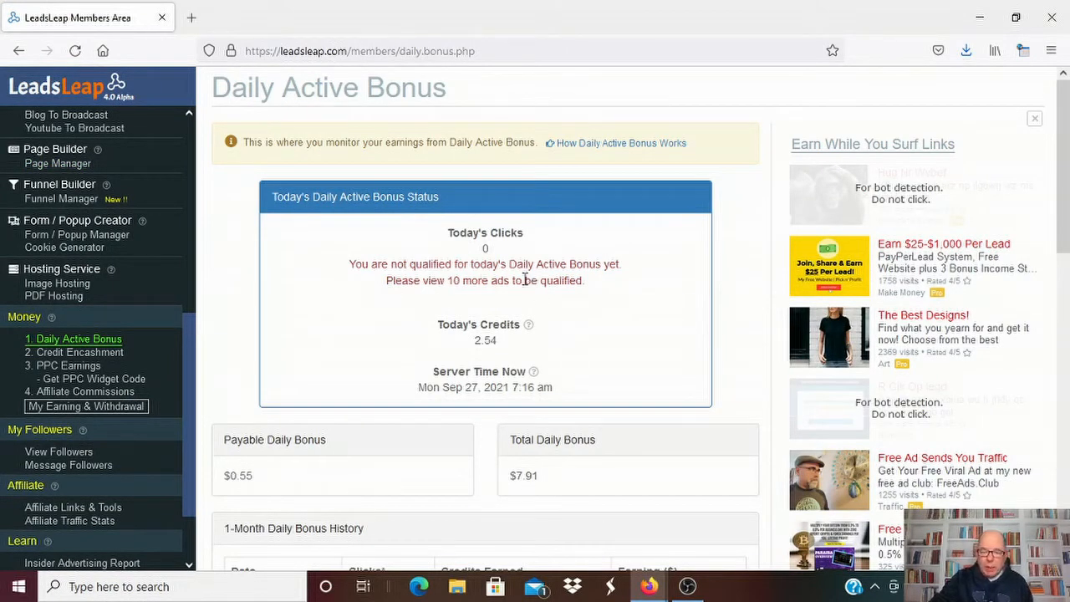
pyautogui.scroll(-3)
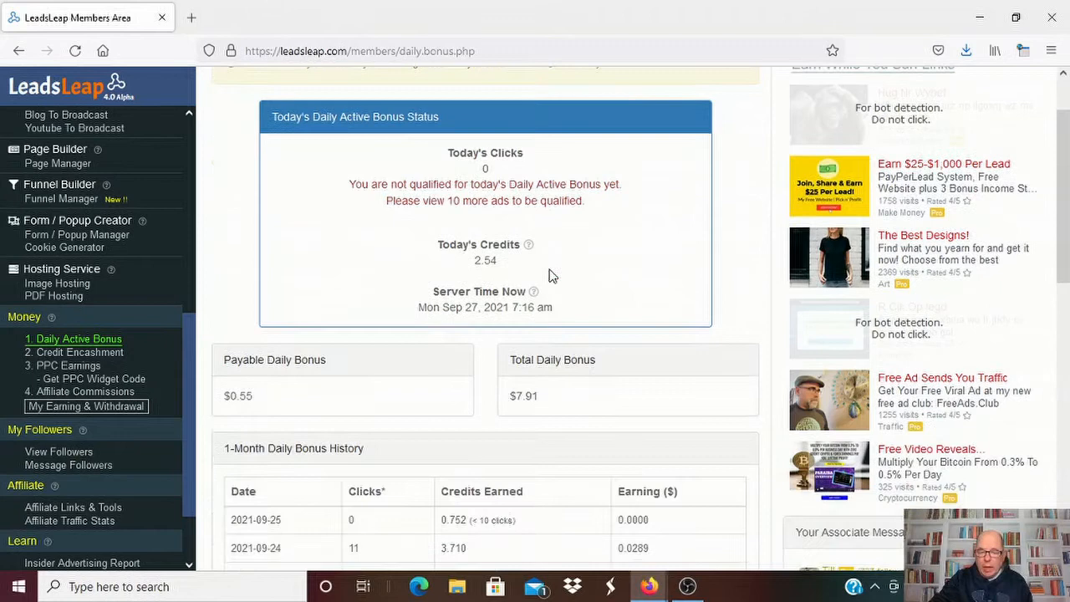
pyautogui.moveTo(240, 415)
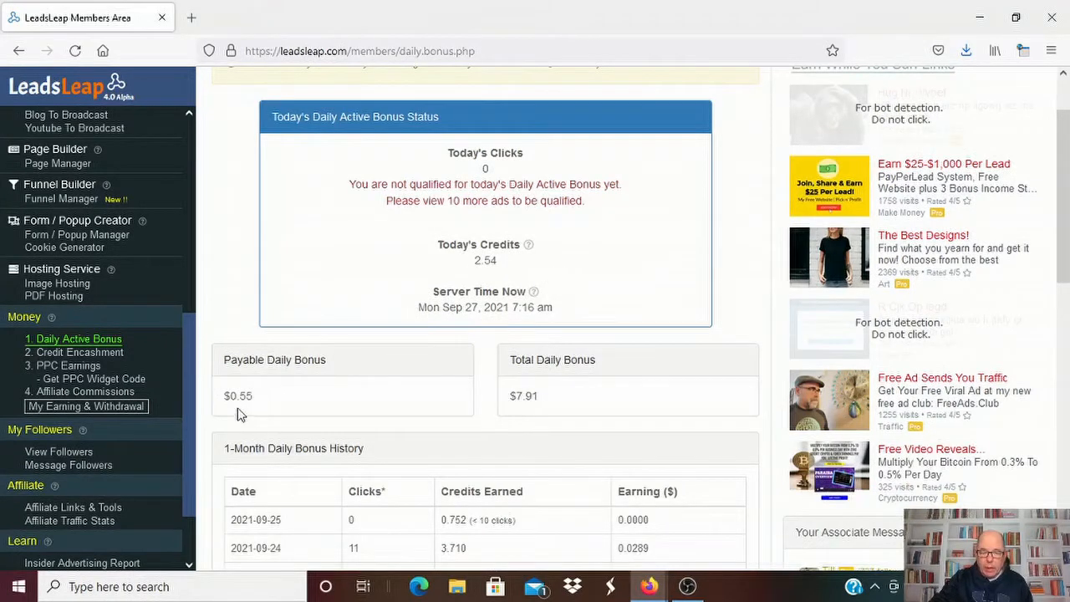
pyautogui.scroll(-3)
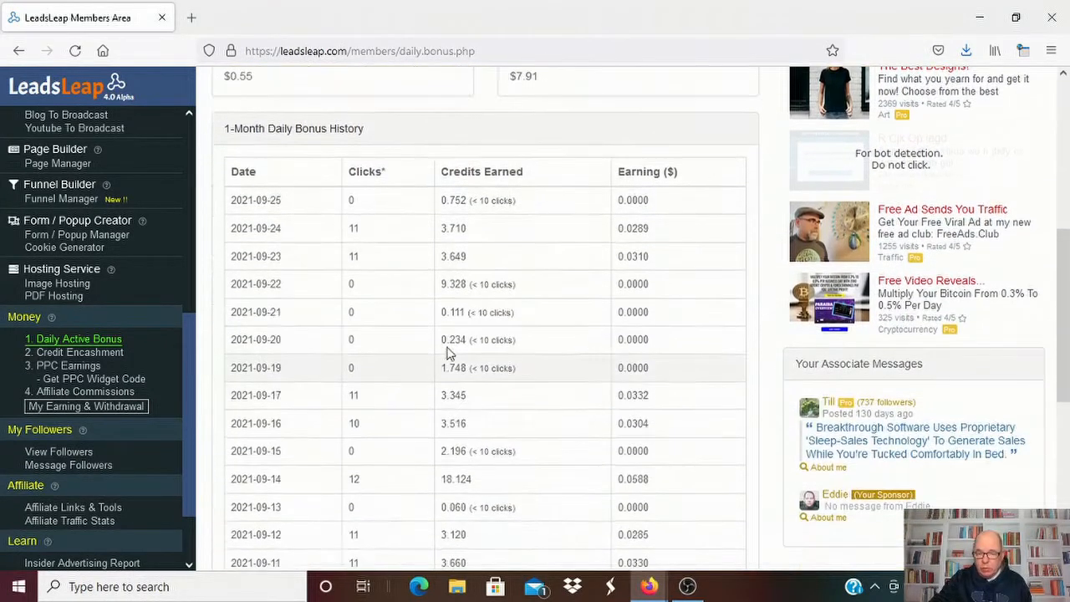
pyautogui.scroll(-3)
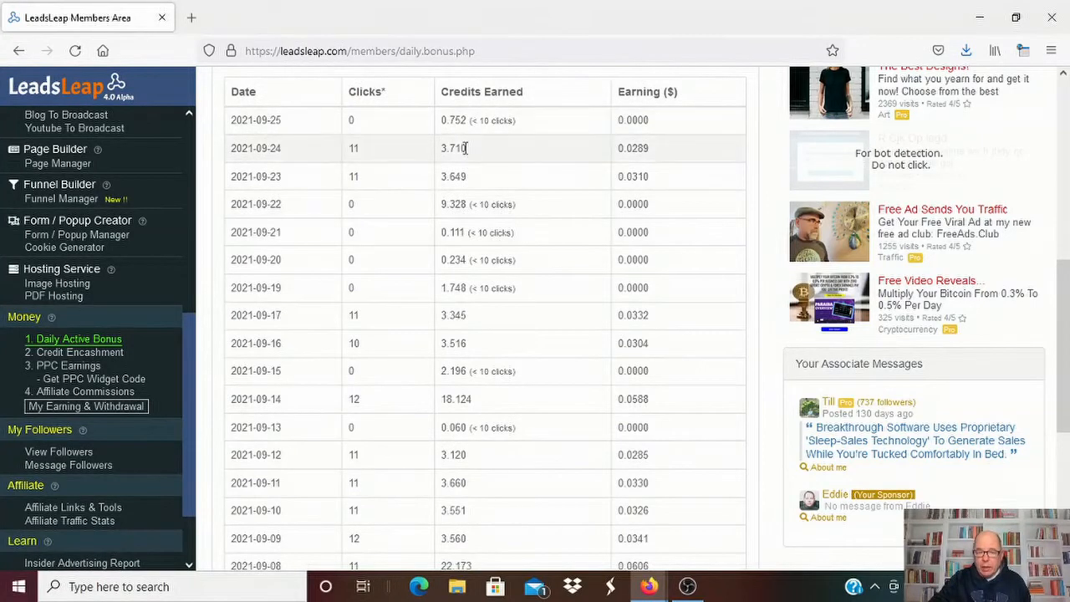
pyautogui.scroll(-3)
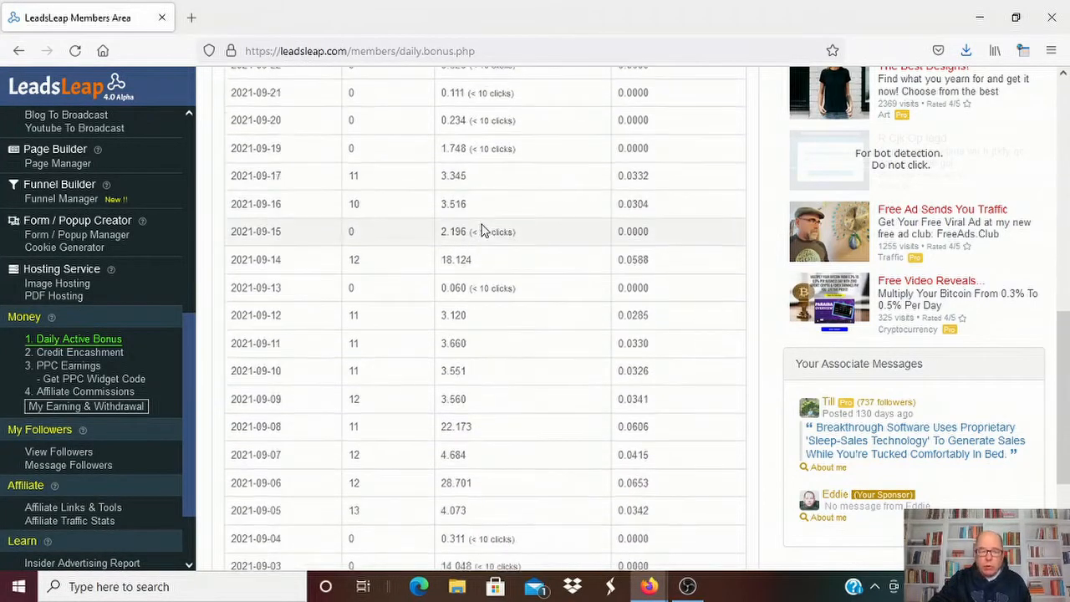
pyautogui.scroll(3)
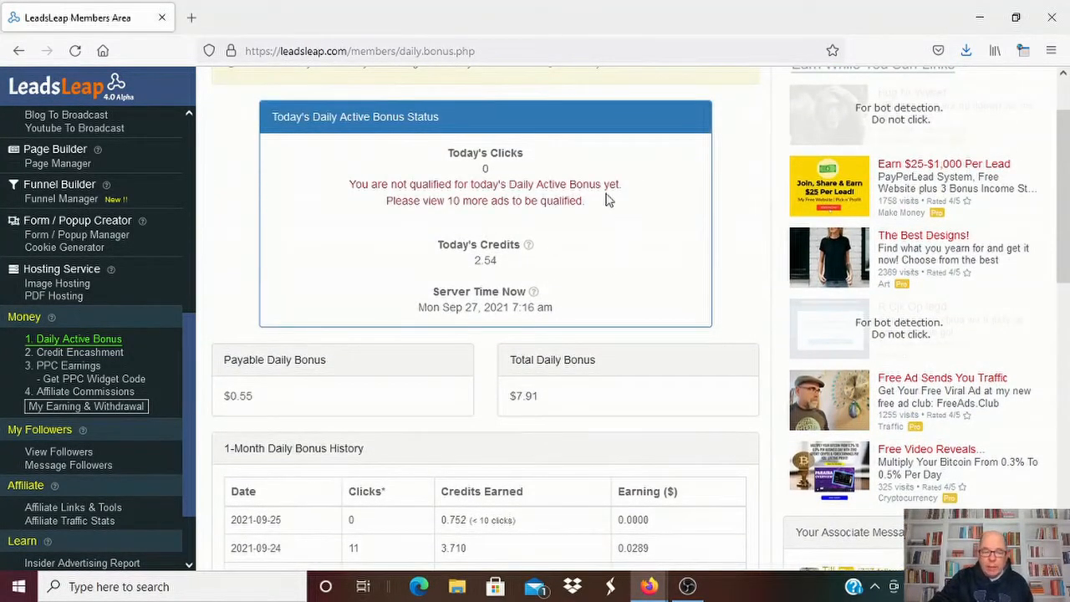
# Step: Open Credit Encashment and review 27.256 available credits and the 3-month history
pyautogui.click(79, 352)
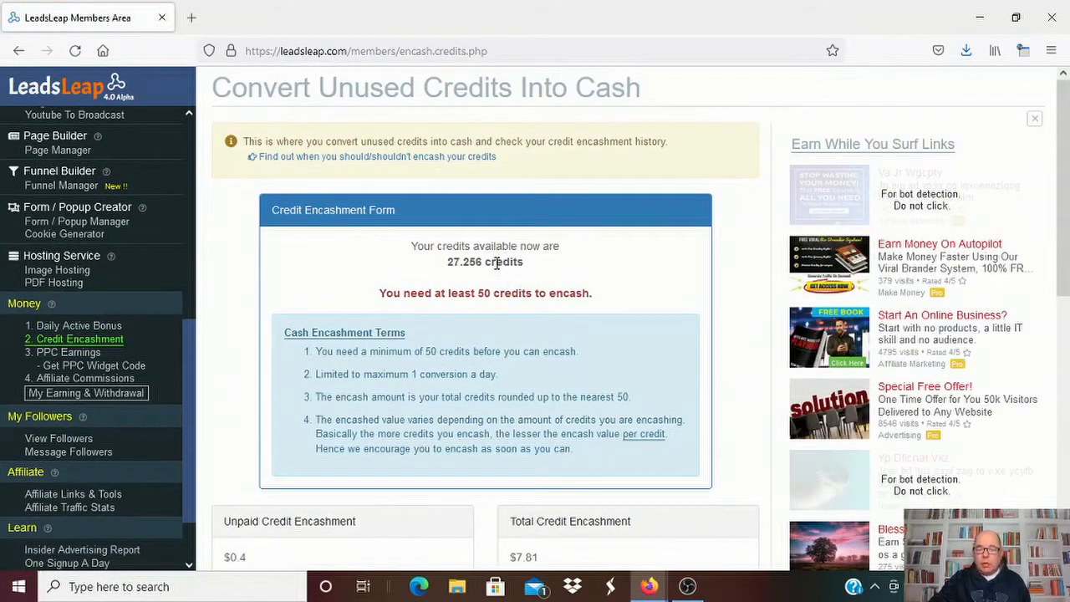
pyautogui.scroll(-3)
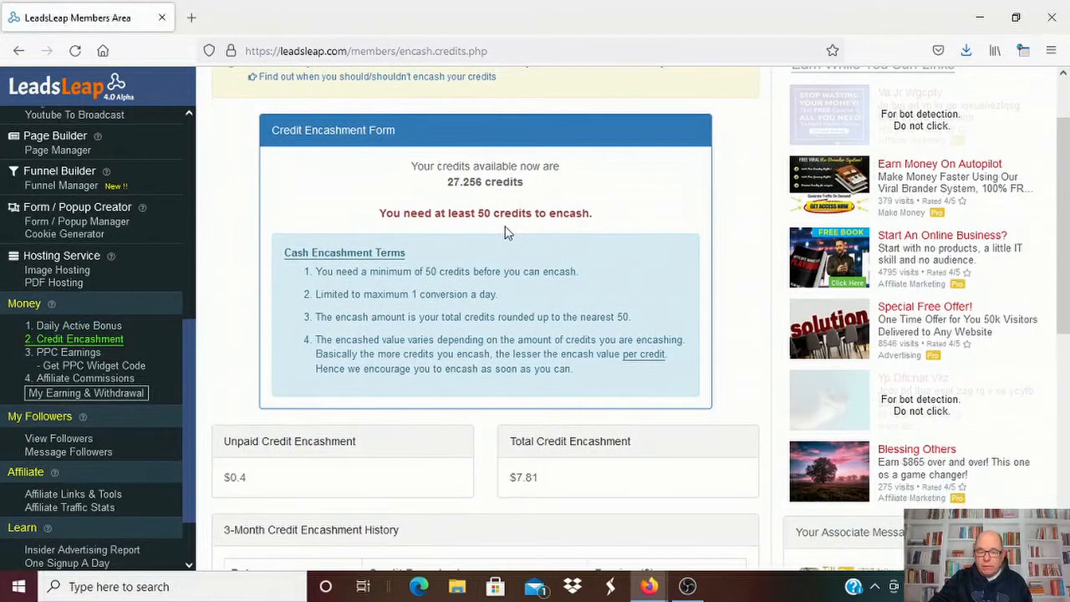
pyautogui.scroll(-3)
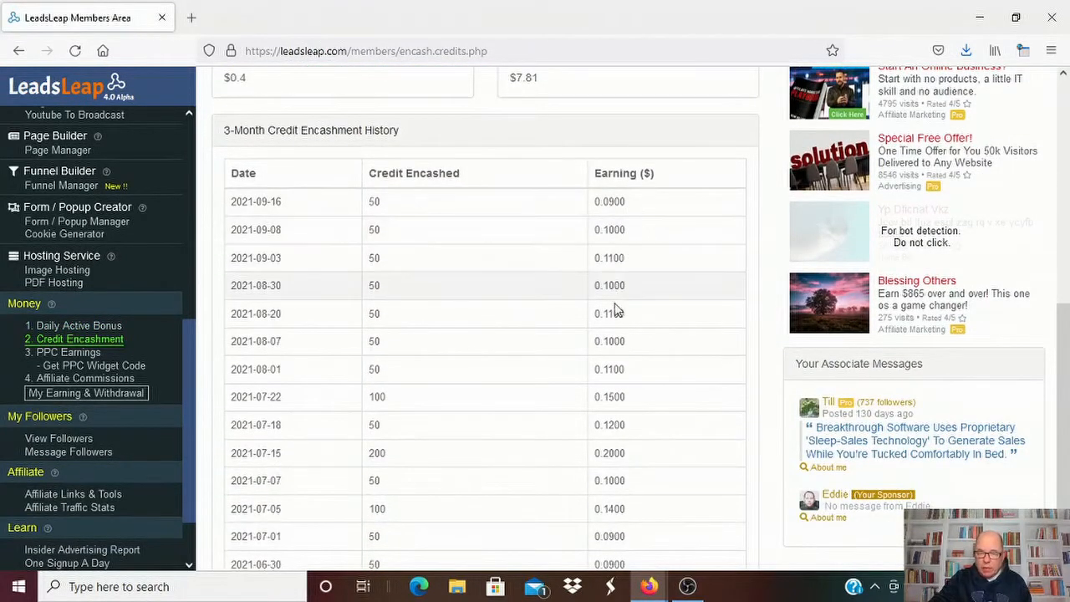
pyautogui.scroll(-3)
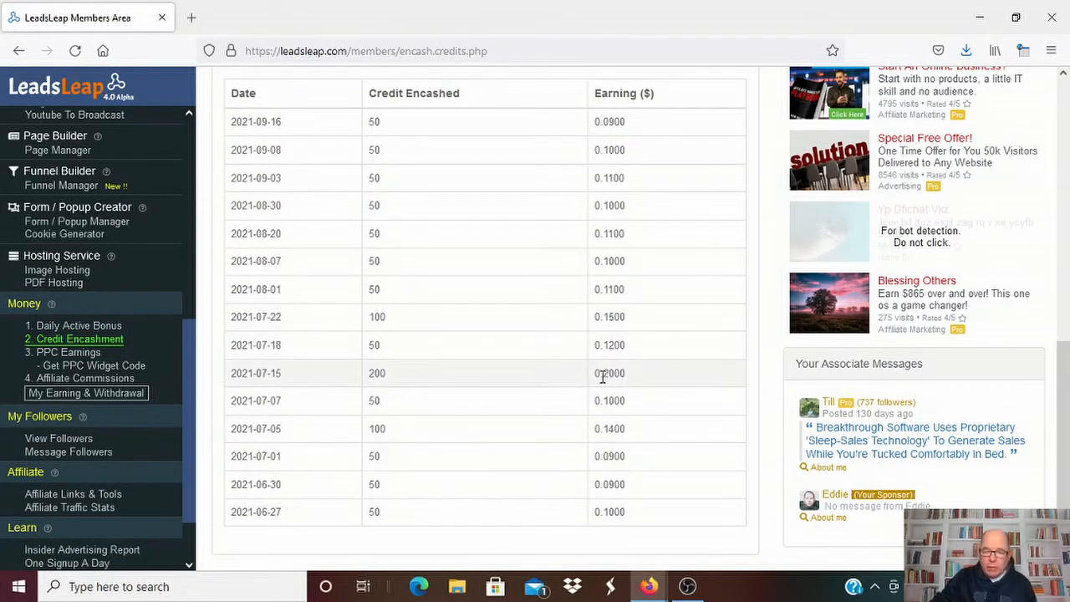
pyautogui.scroll(3)
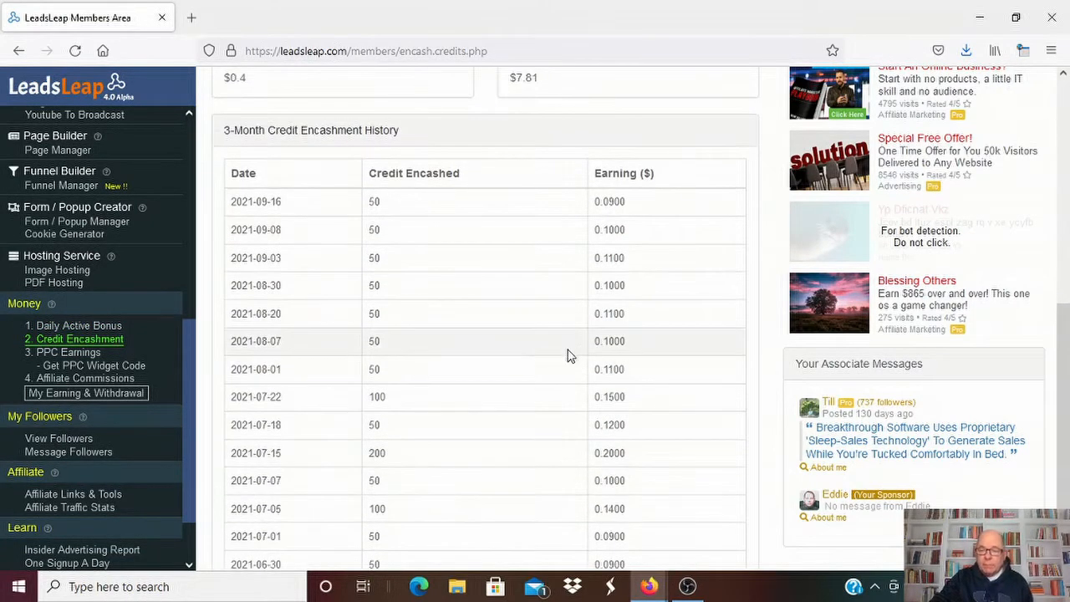
pyautogui.moveTo(472, 310)
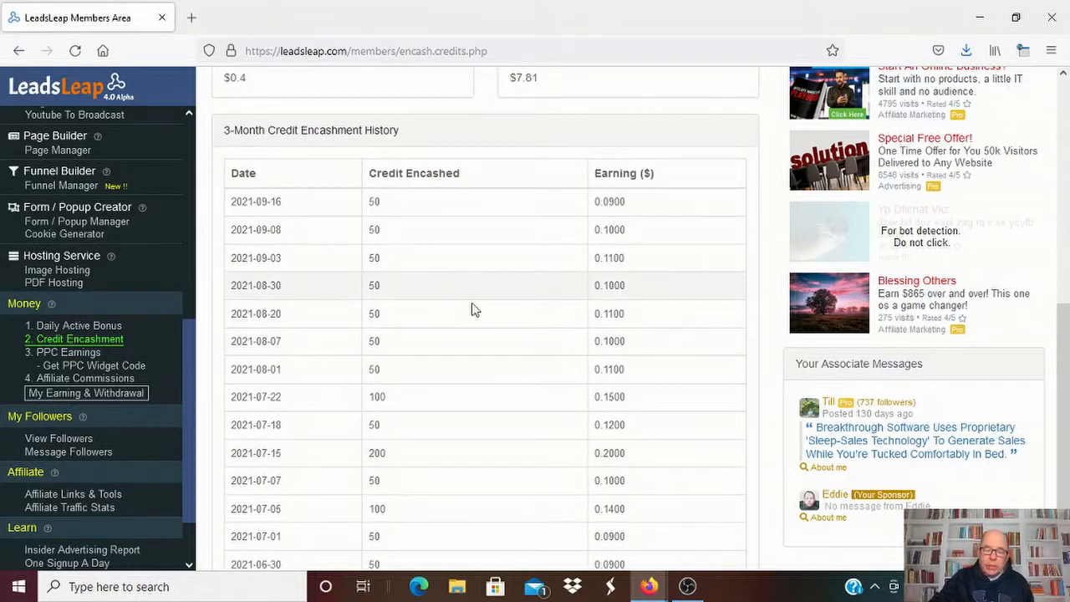
pyautogui.scroll(3)
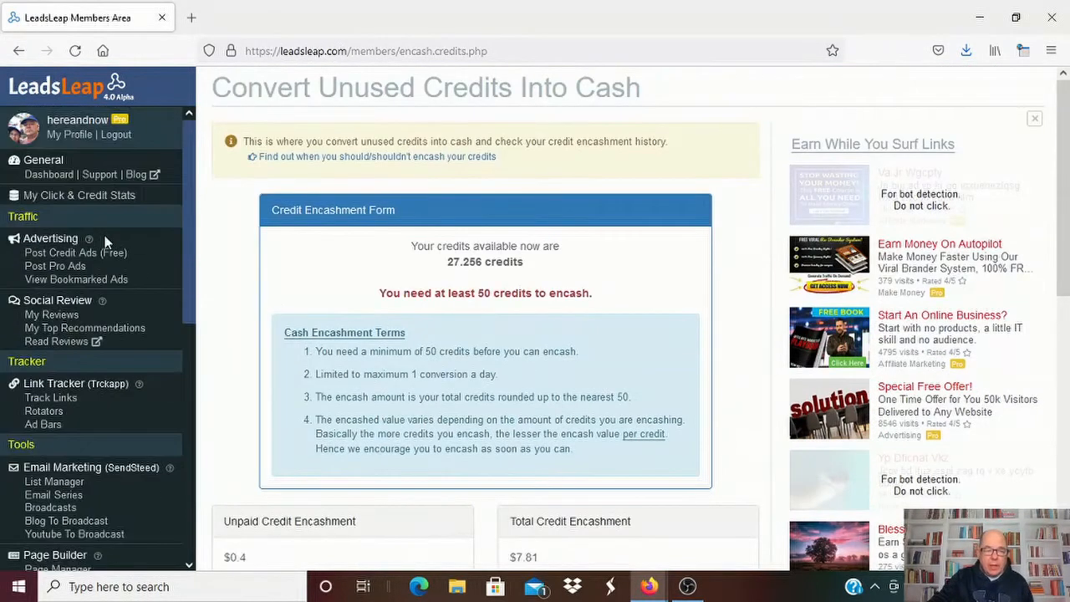
pyautogui.moveTo(54, 265)
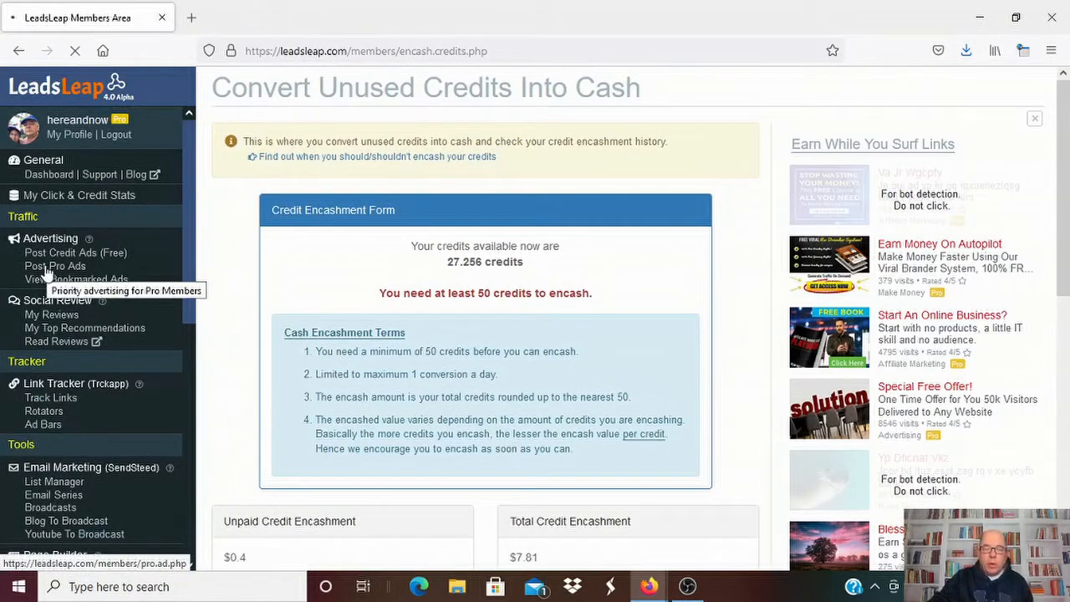
# Step: Open Post Pro Ads and review the three active ads and their visit counts
pyautogui.click(55, 266)
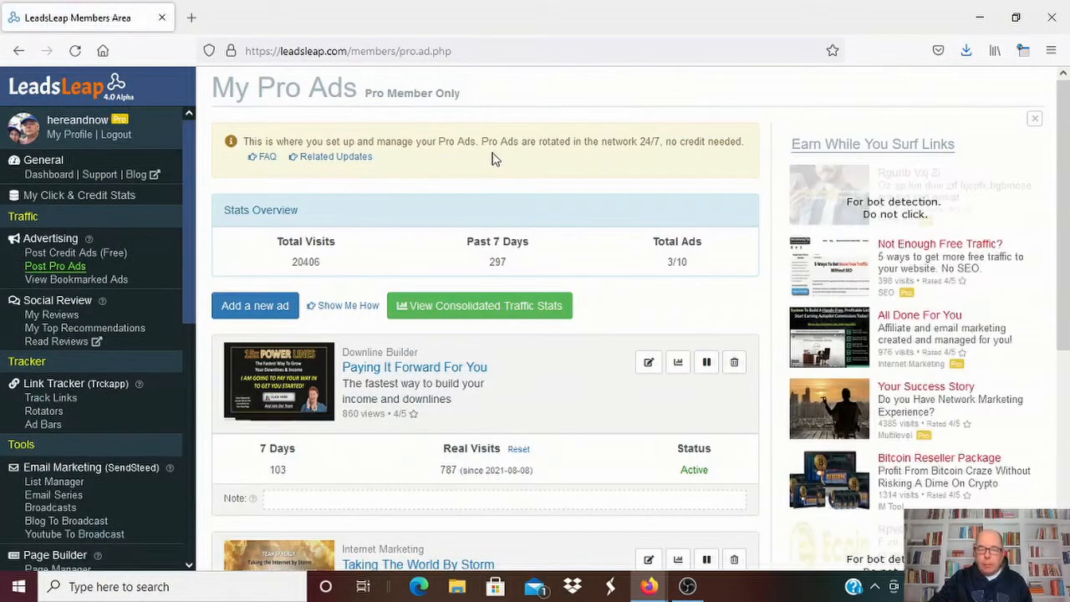
pyautogui.scroll(-3)
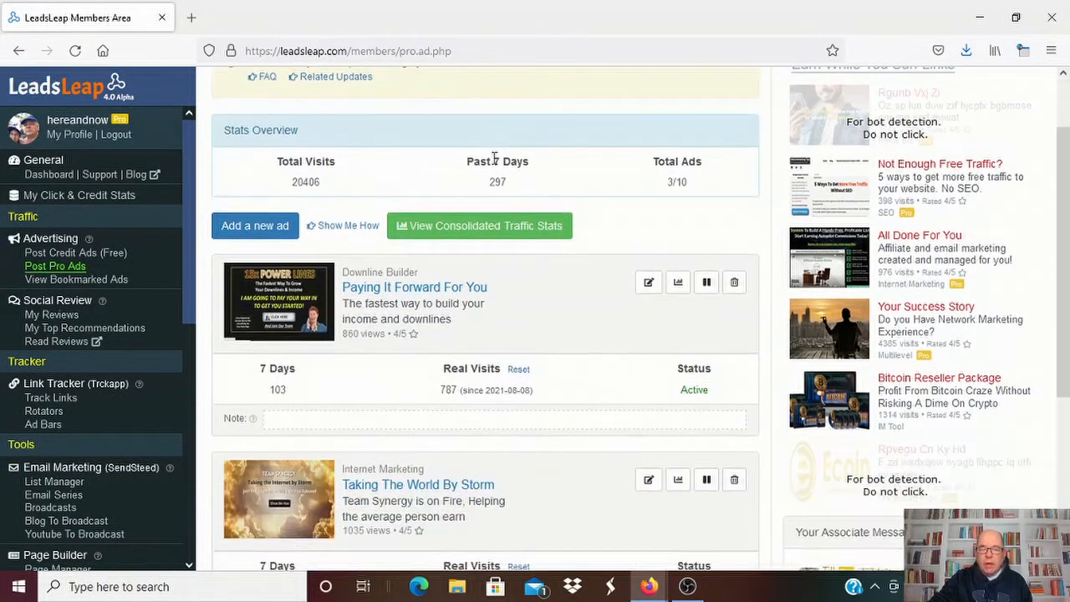
pyautogui.moveTo(366, 315)
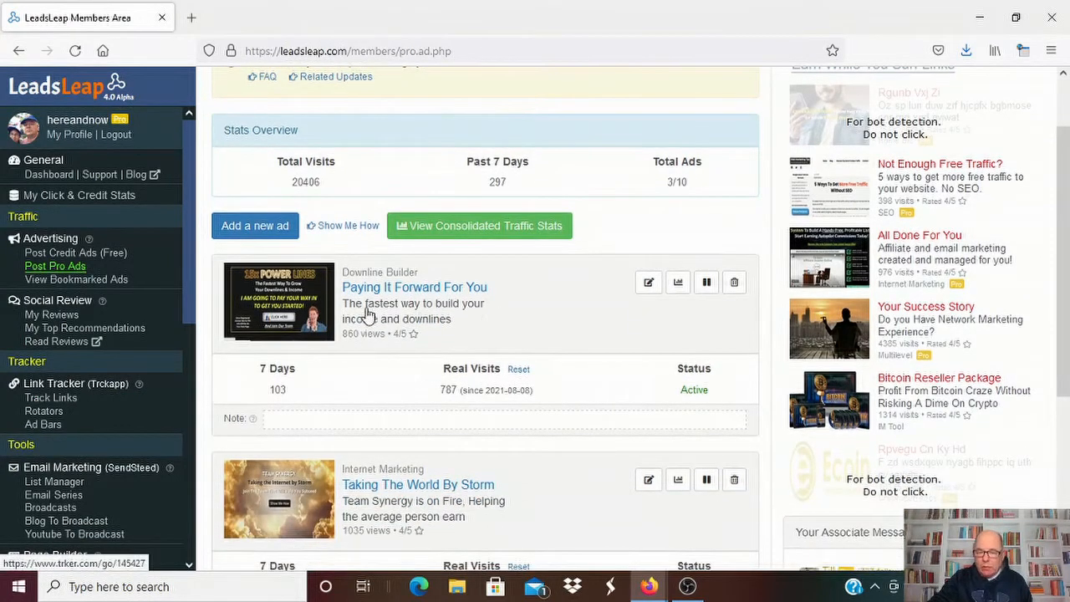
pyautogui.moveTo(335, 301)
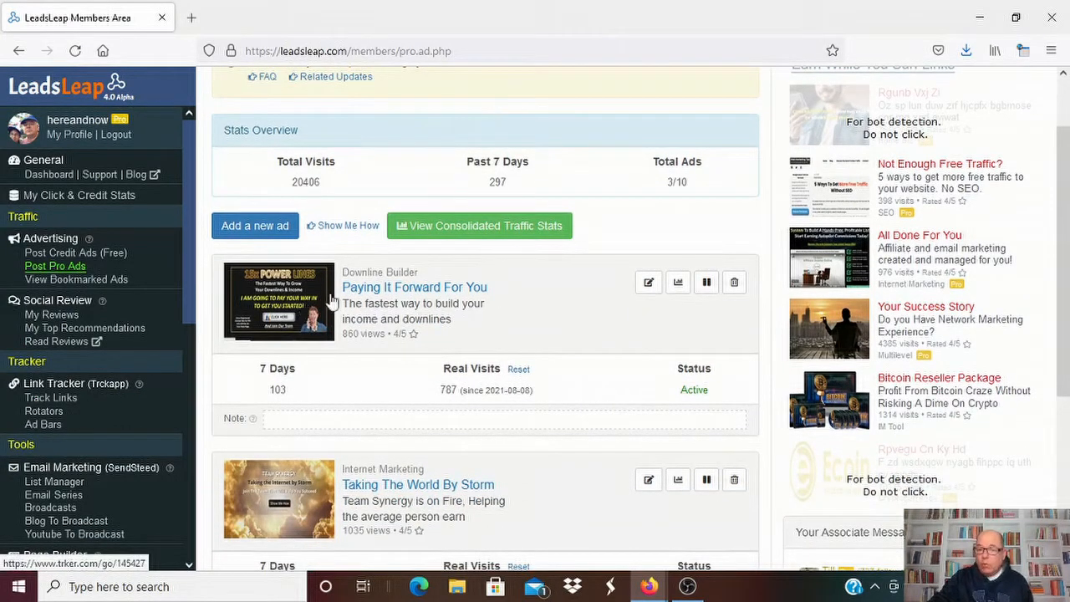
pyautogui.moveTo(486, 307)
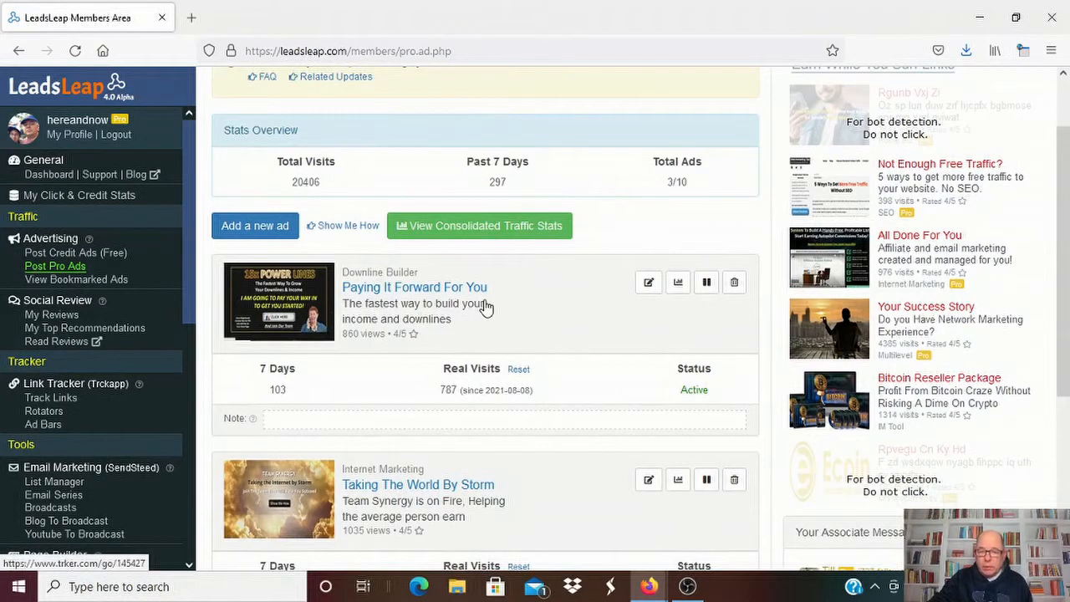
pyautogui.scroll(-3)
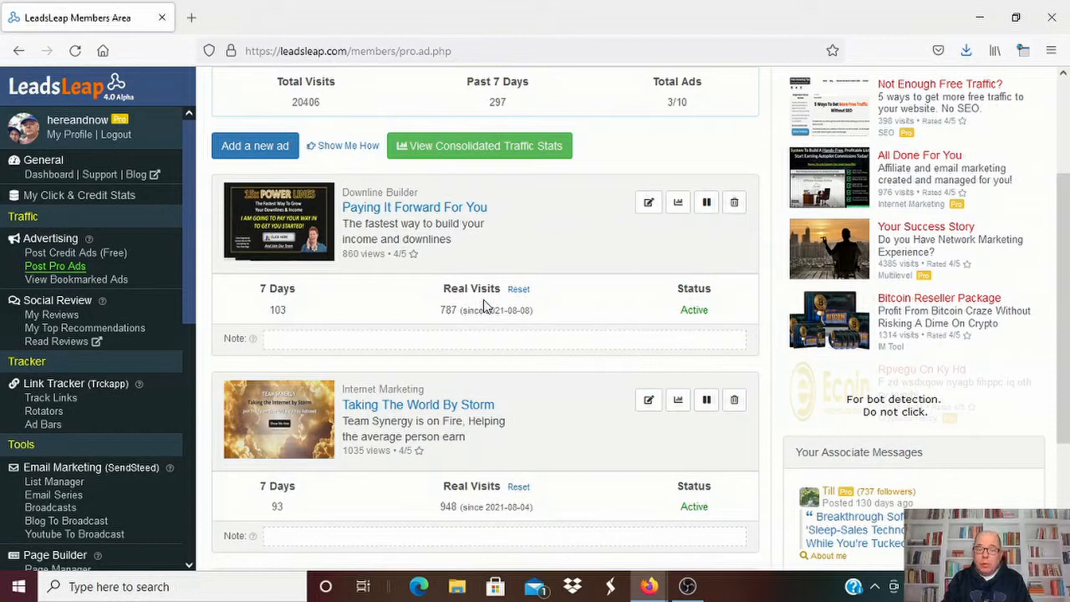
pyautogui.moveTo(418, 215)
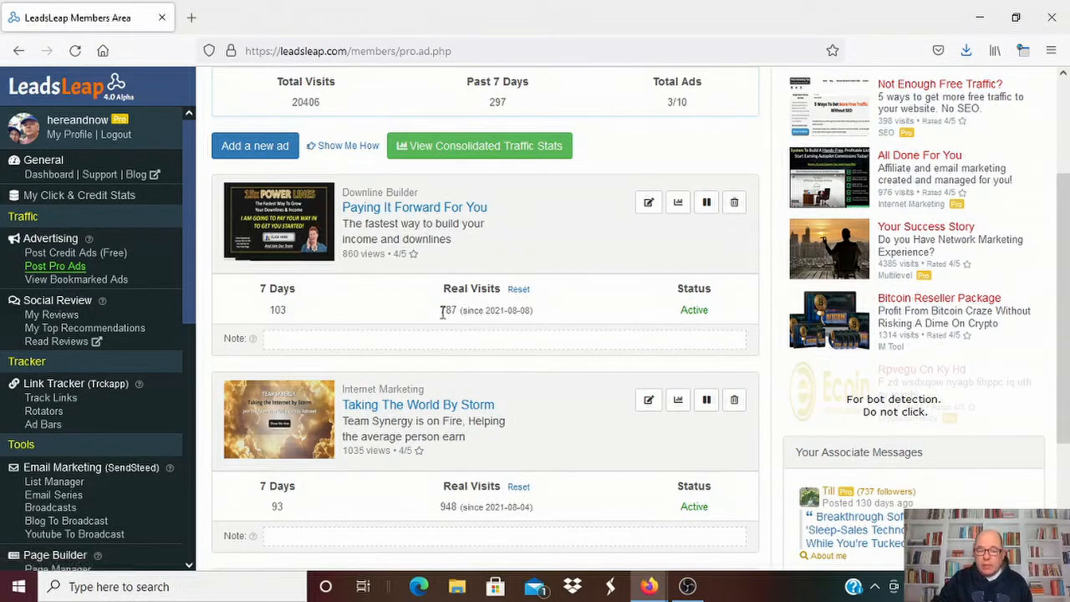
pyautogui.scroll(-3)
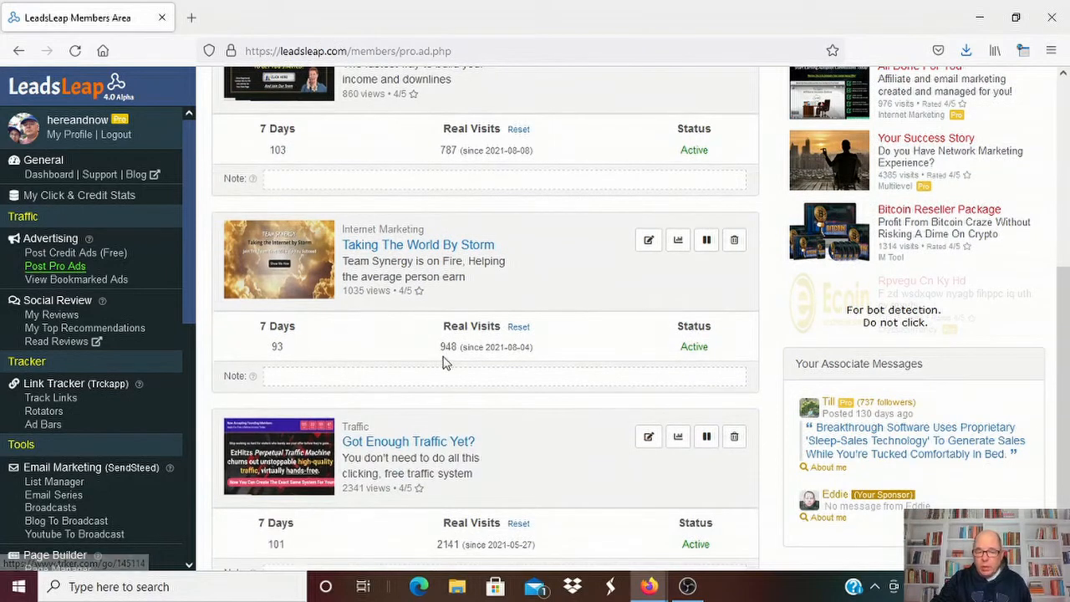
pyautogui.scroll(-3)
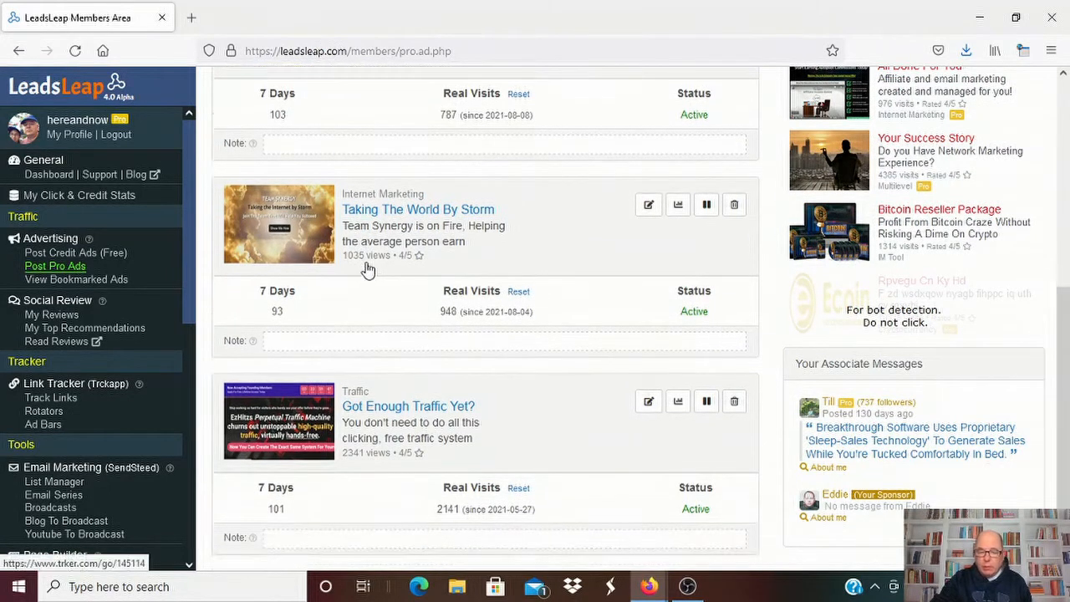
pyautogui.moveTo(389, 508)
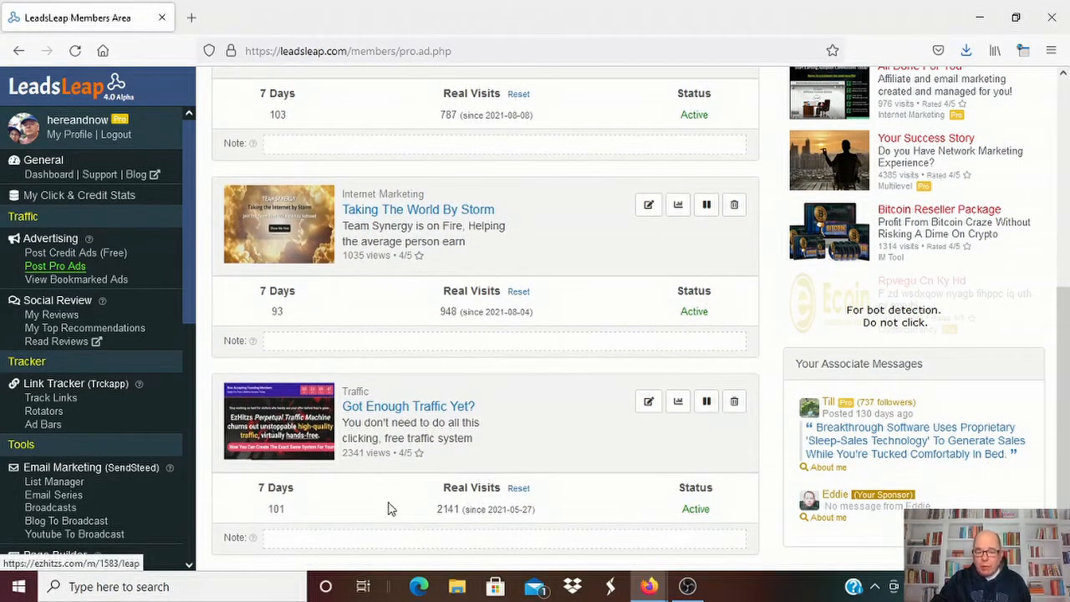
pyautogui.moveTo(441, 517)
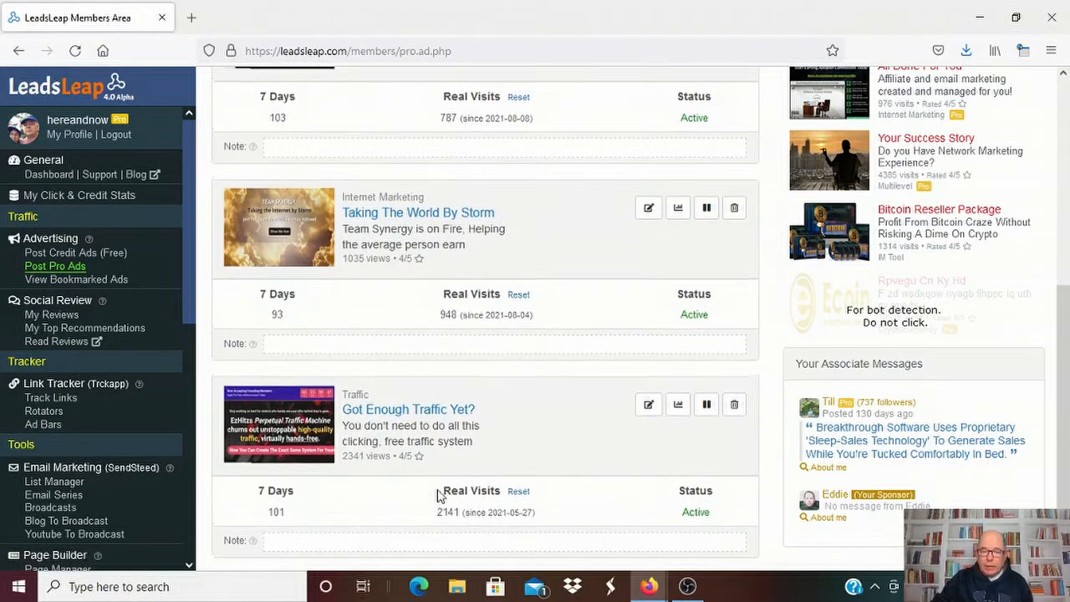
pyautogui.scroll(3)
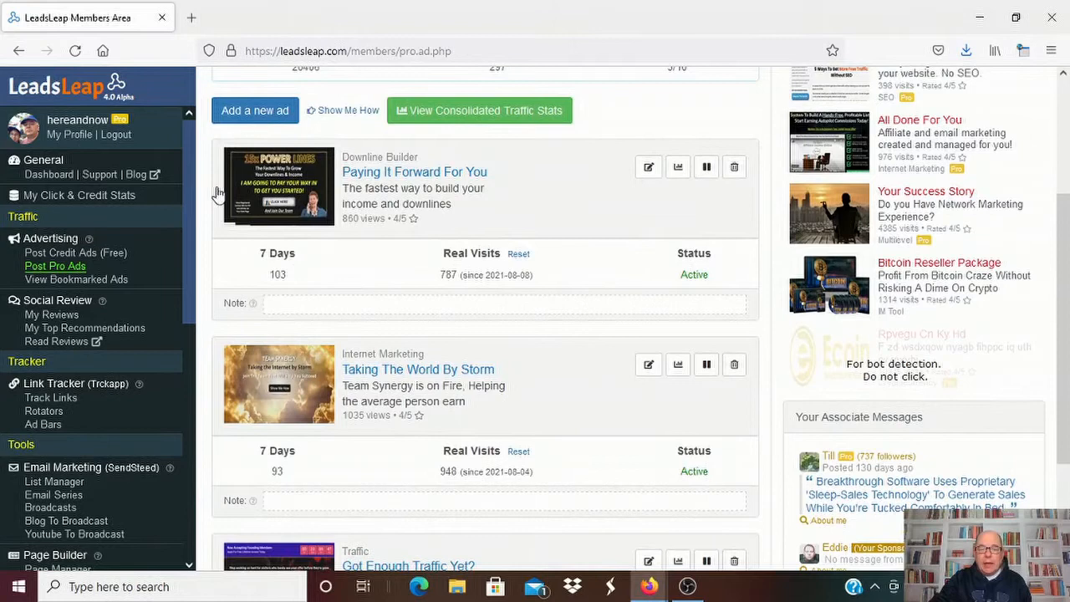
pyautogui.moveTo(552, 345)
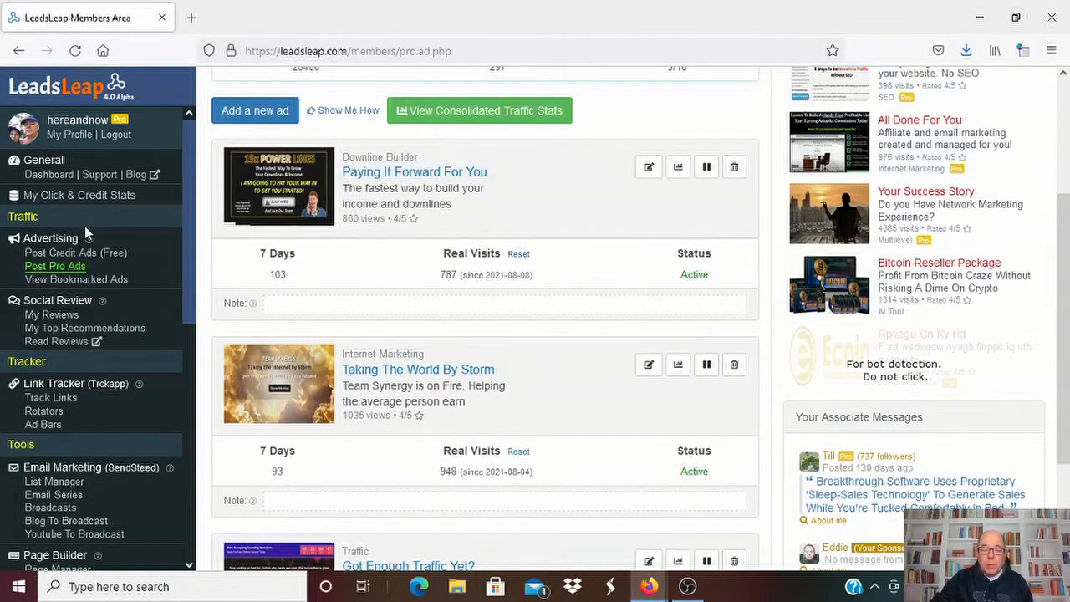
pyautogui.scroll(-3)
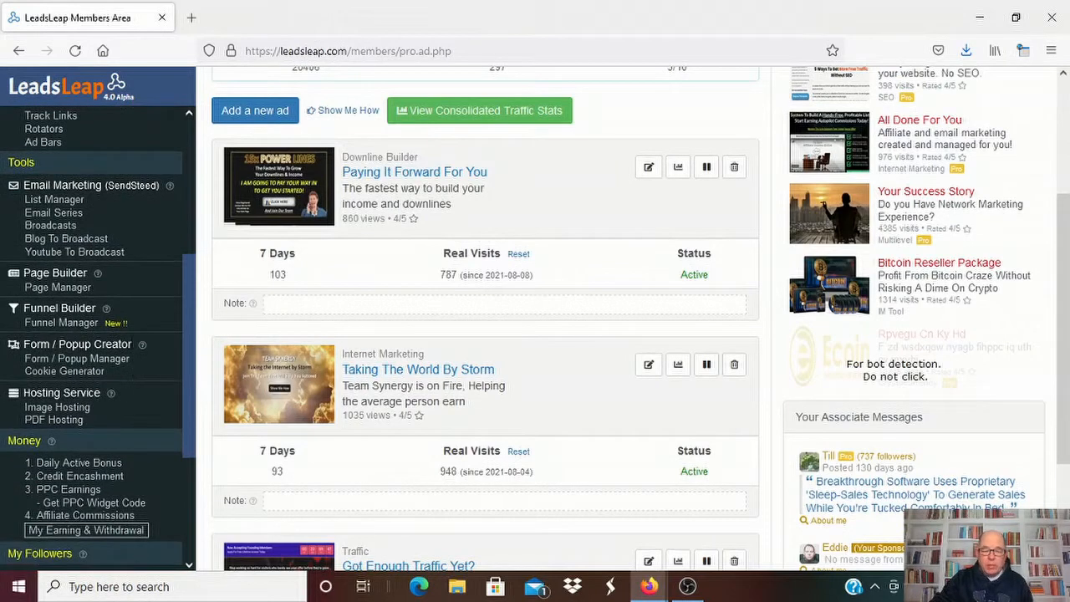
pyautogui.moveTo(811, 171)
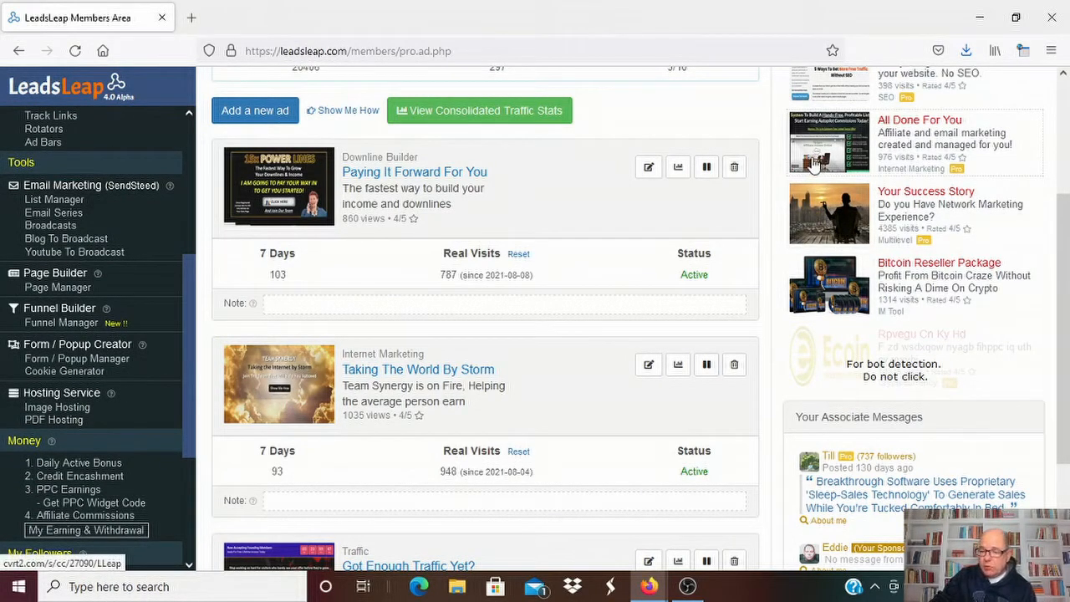
pyautogui.scroll(3)
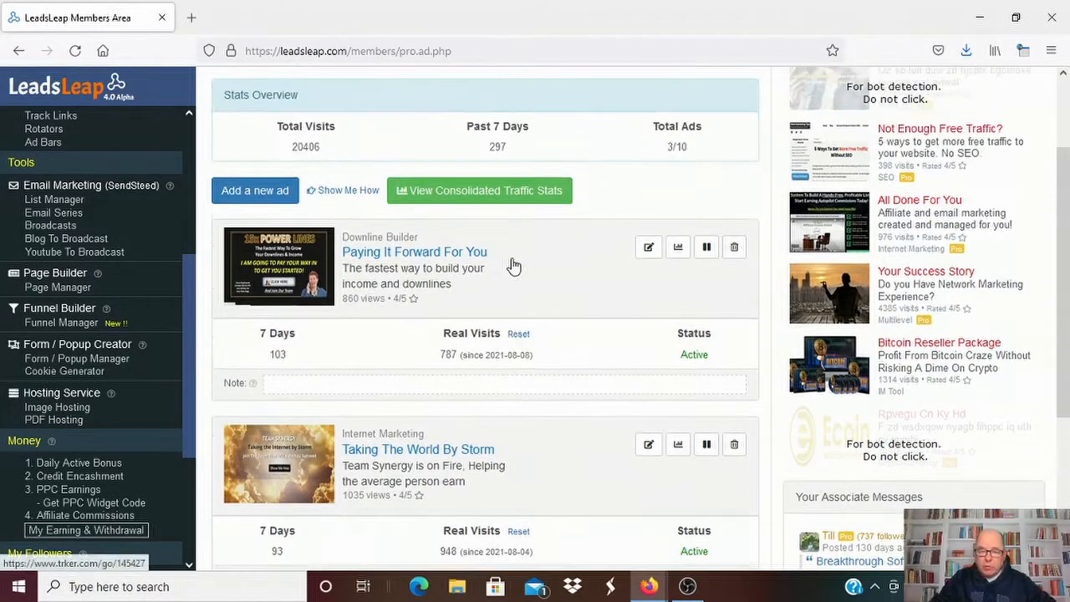
pyautogui.moveTo(201, 308)
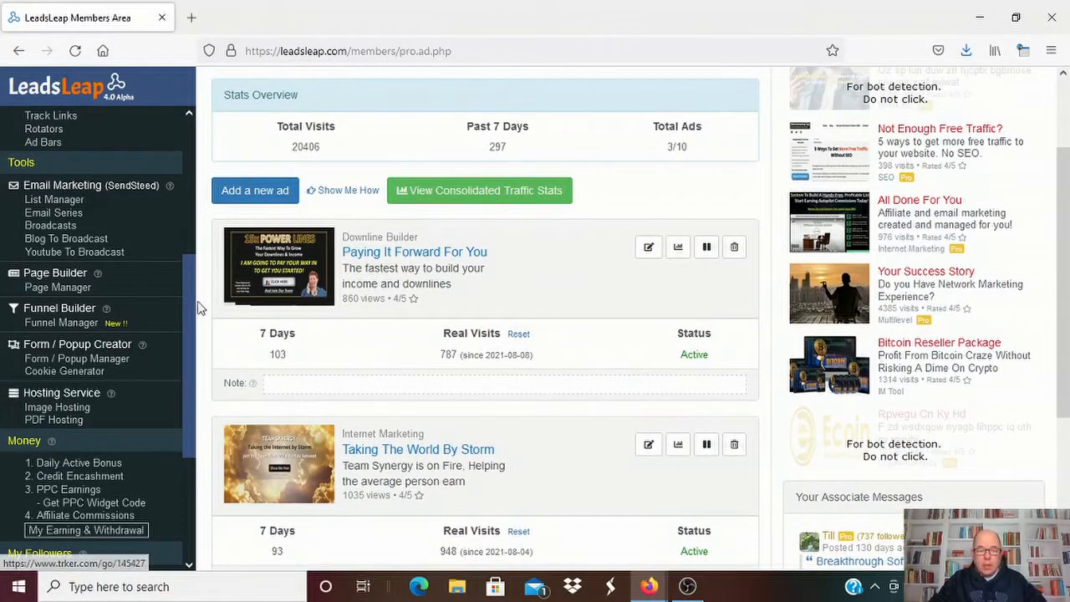
pyautogui.scroll(3)
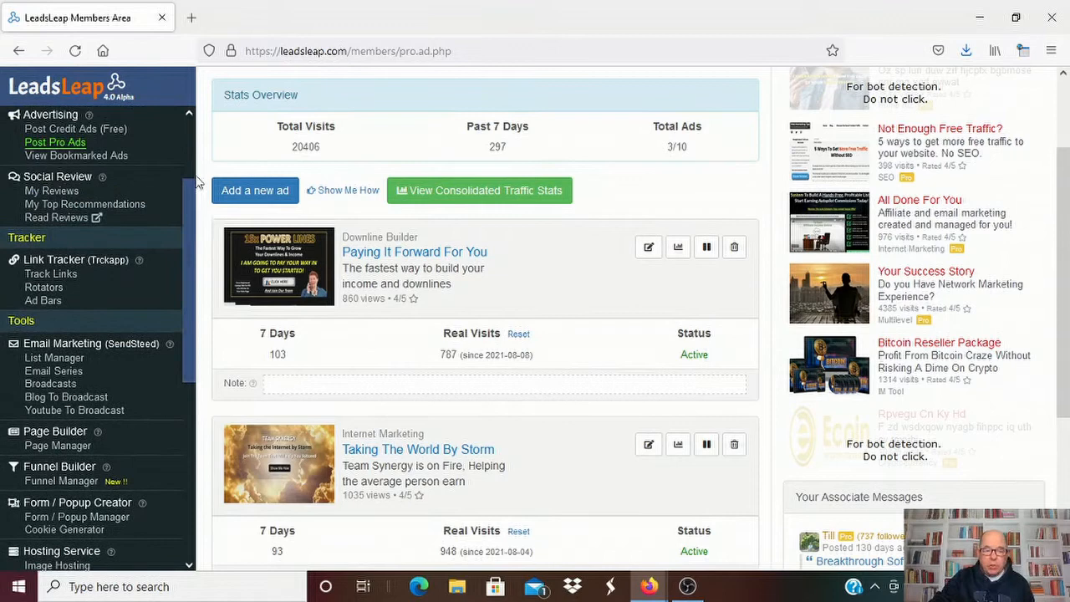
pyautogui.moveTo(53, 371)
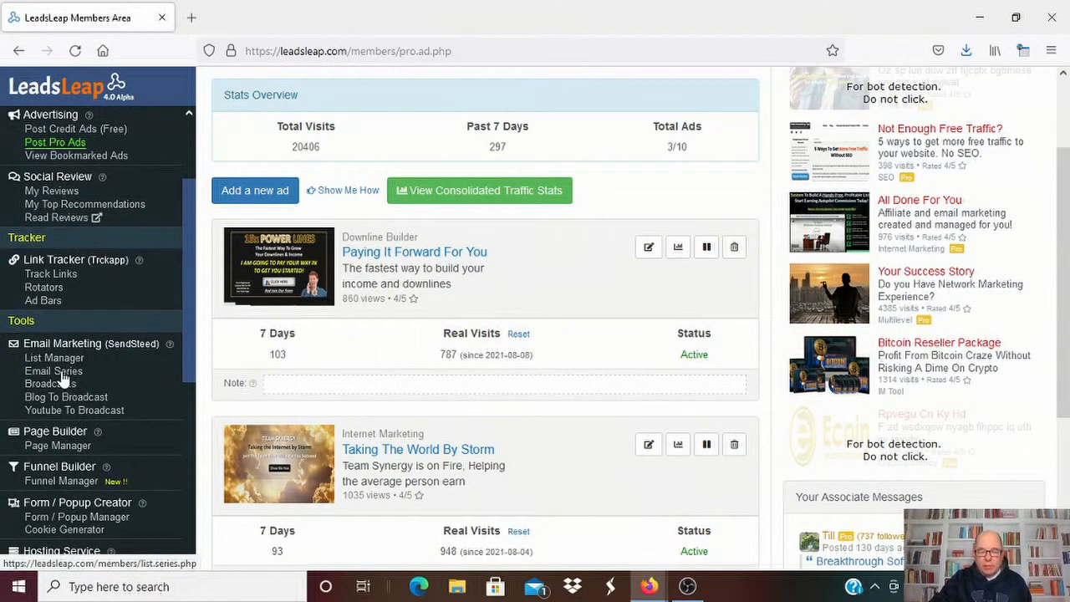
pyautogui.moveTo(53, 370)
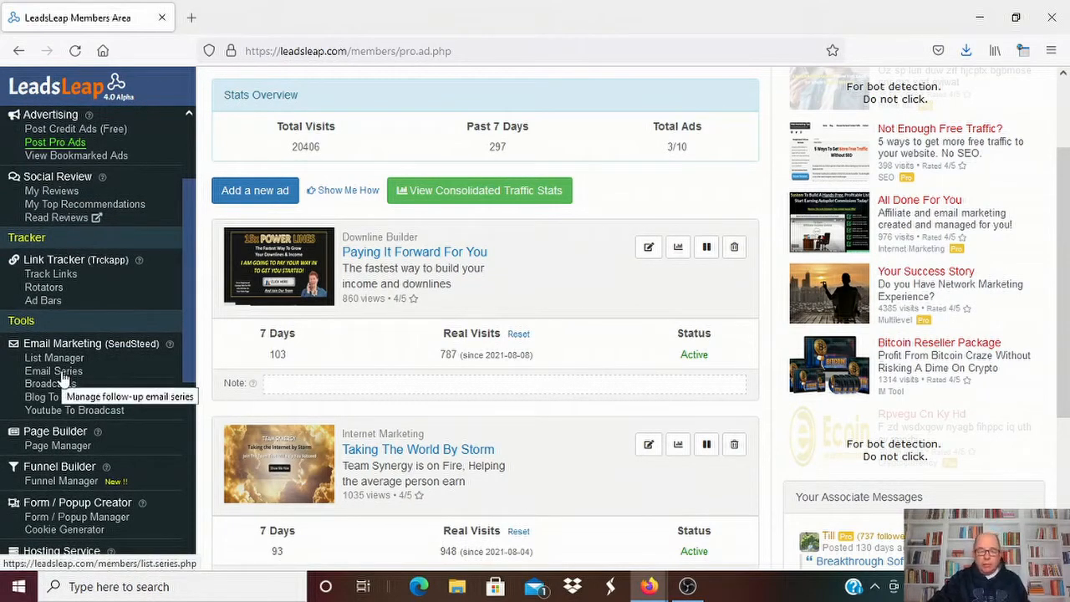
pyautogui.scroll(3)
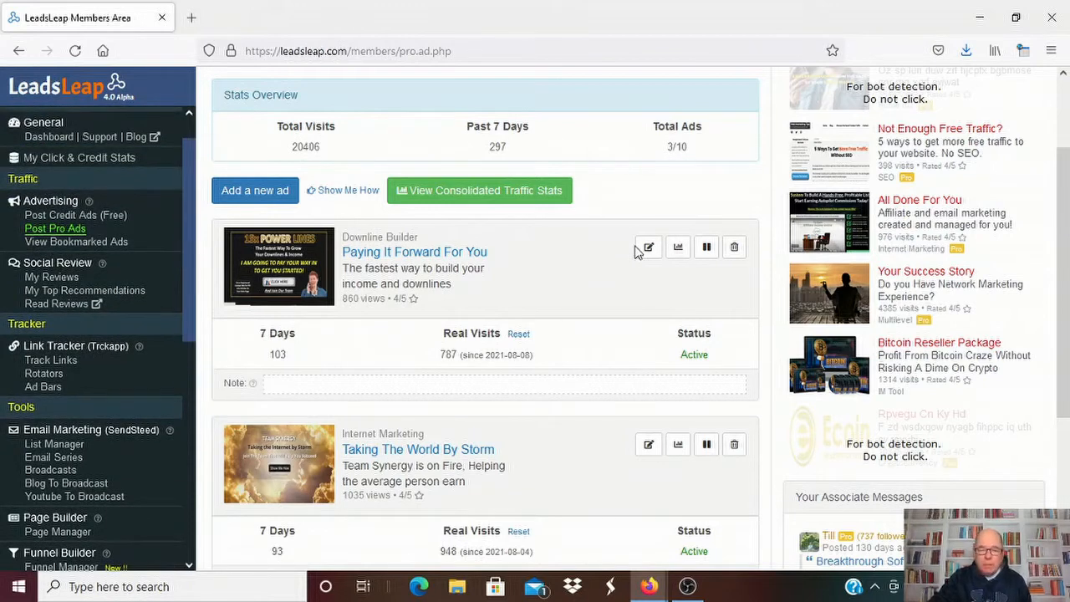
pyautogui.moveTo(111, 94)
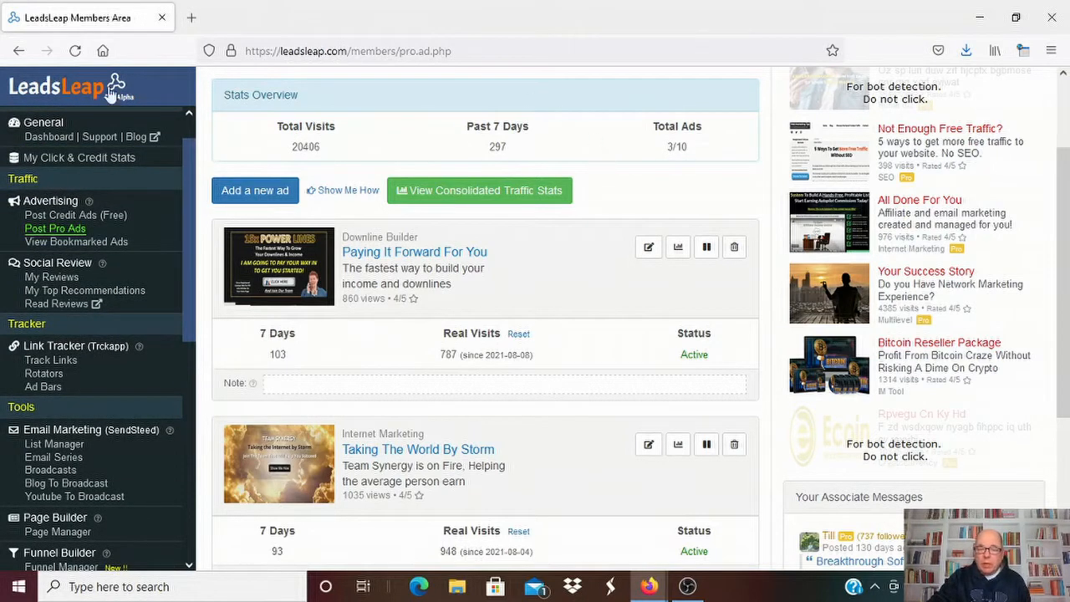
pyautogui.moveTo(68, 457)
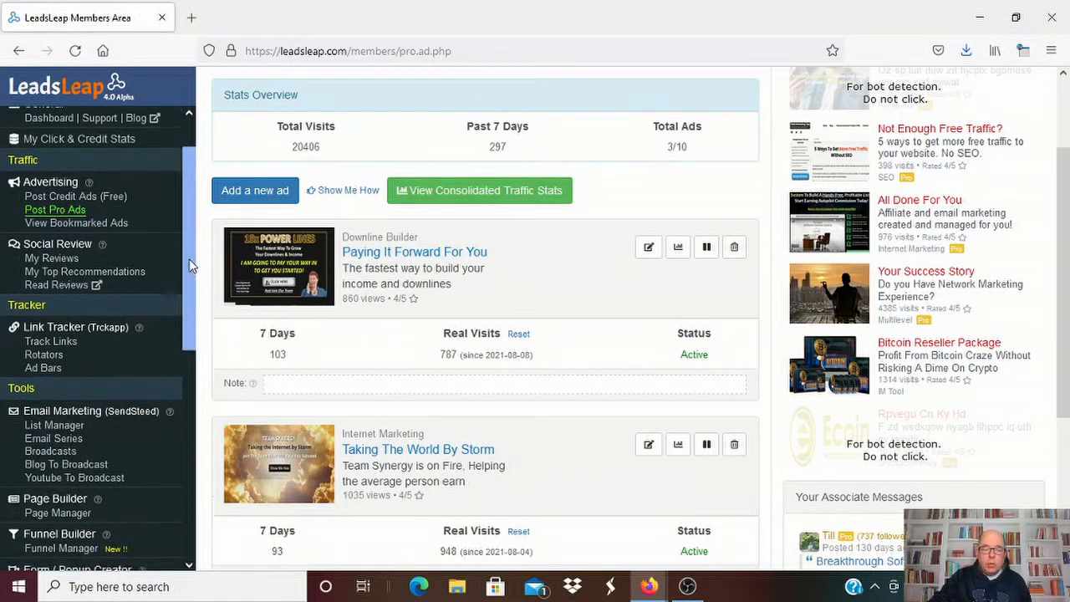
pyautogui.scroll(-3)
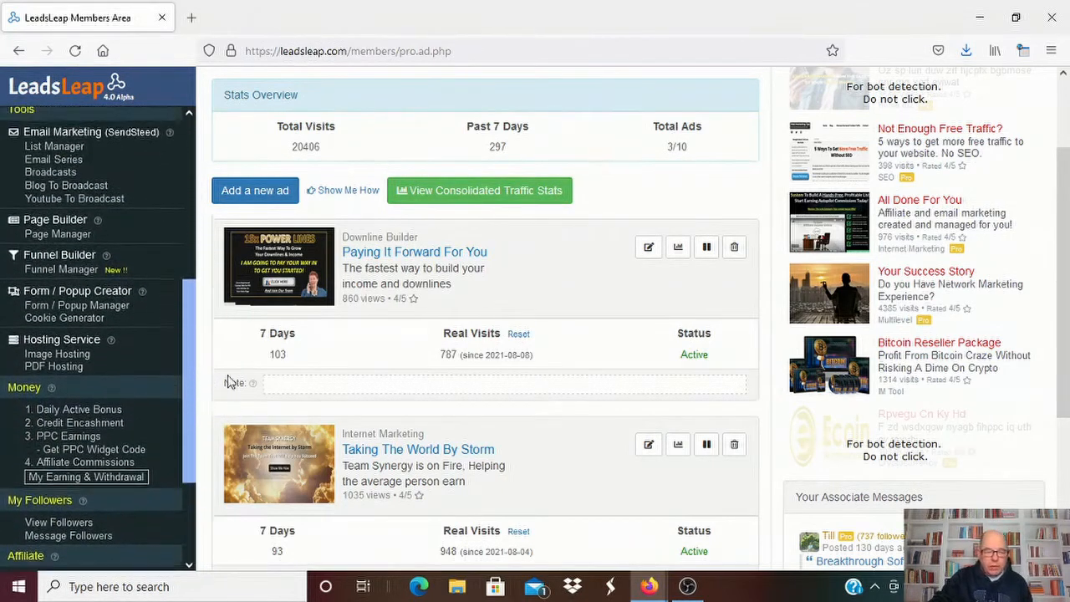
pyautogui.scroll(3)
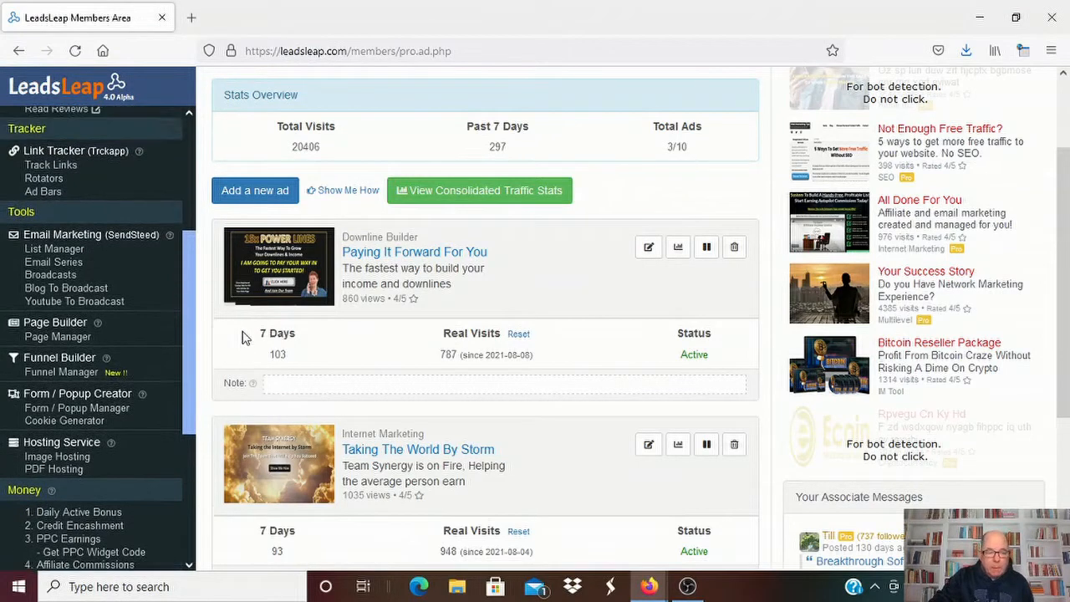
pyautogui.scroll(3)
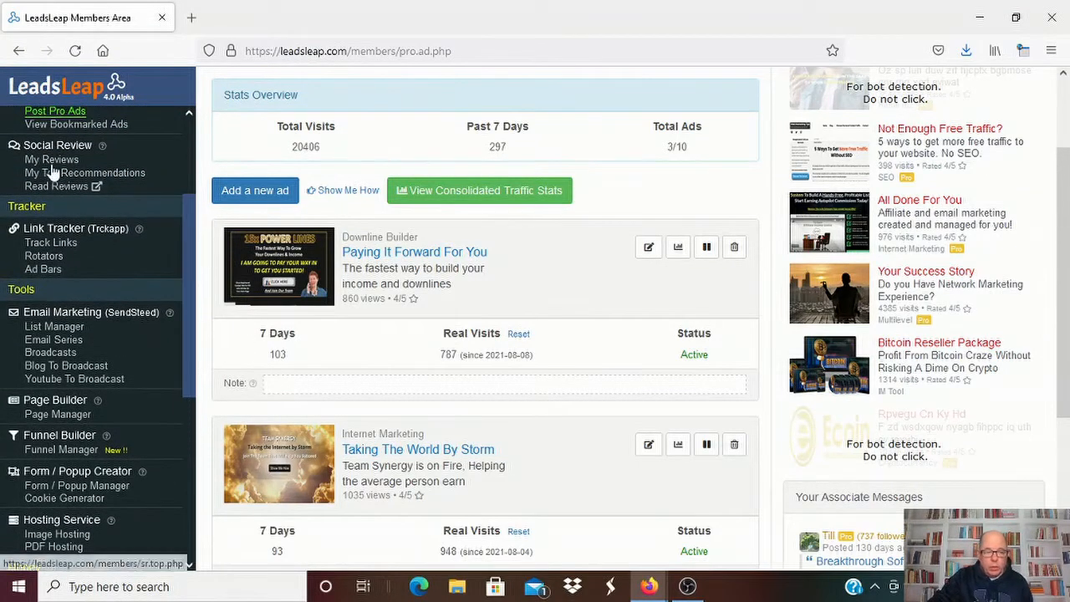
# Step: Visit My Reviews, then open My Earning & Withdrawal showing $10.9 payable
pyautogui.click(51, 159)
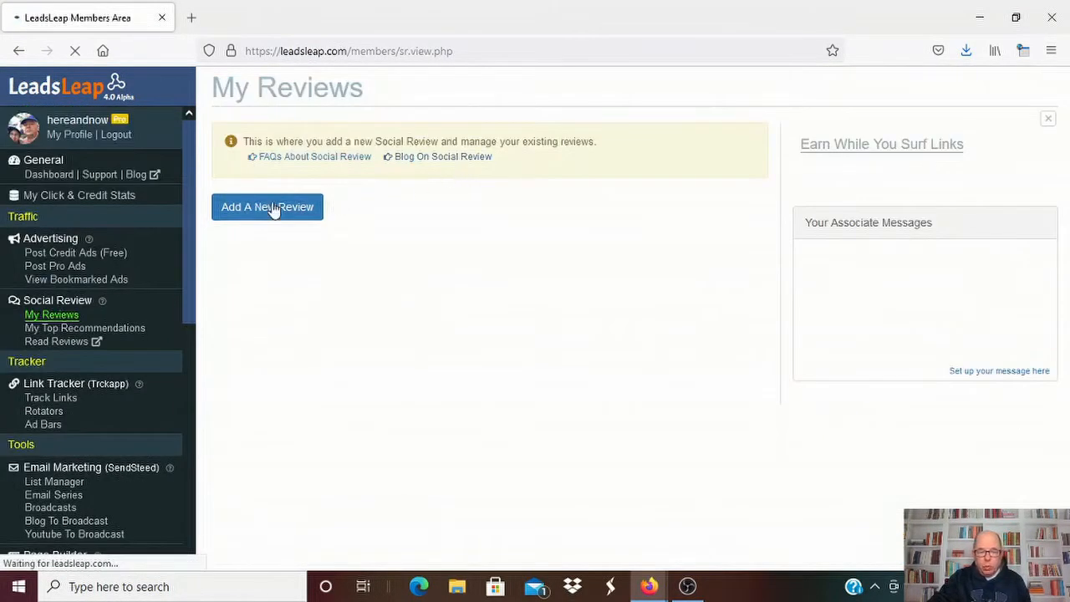
pyautogui.moveTo(54, 266)
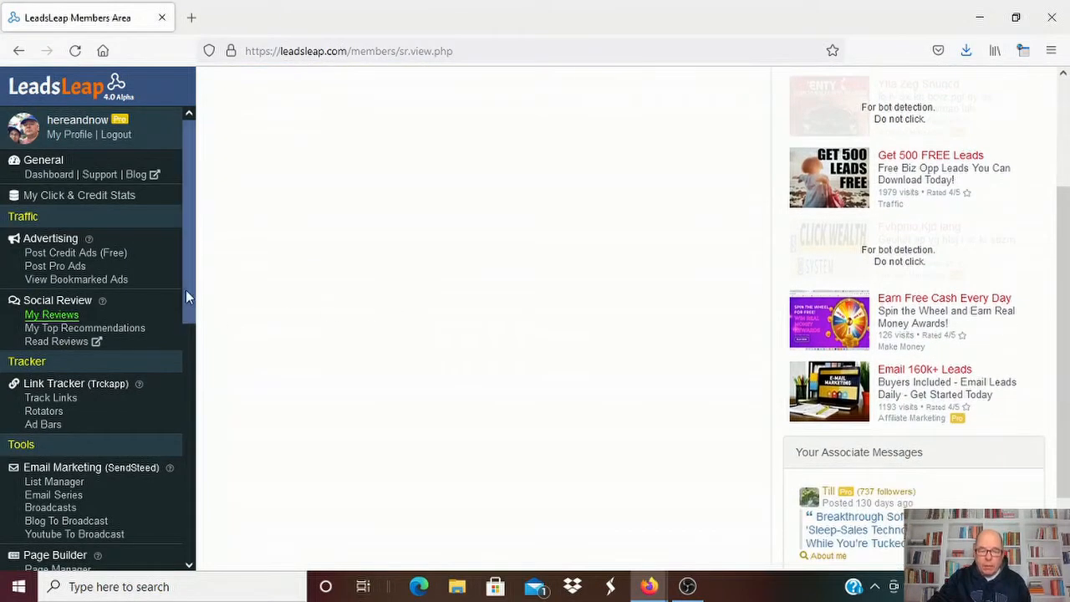
pyautogui.scroll(-3)
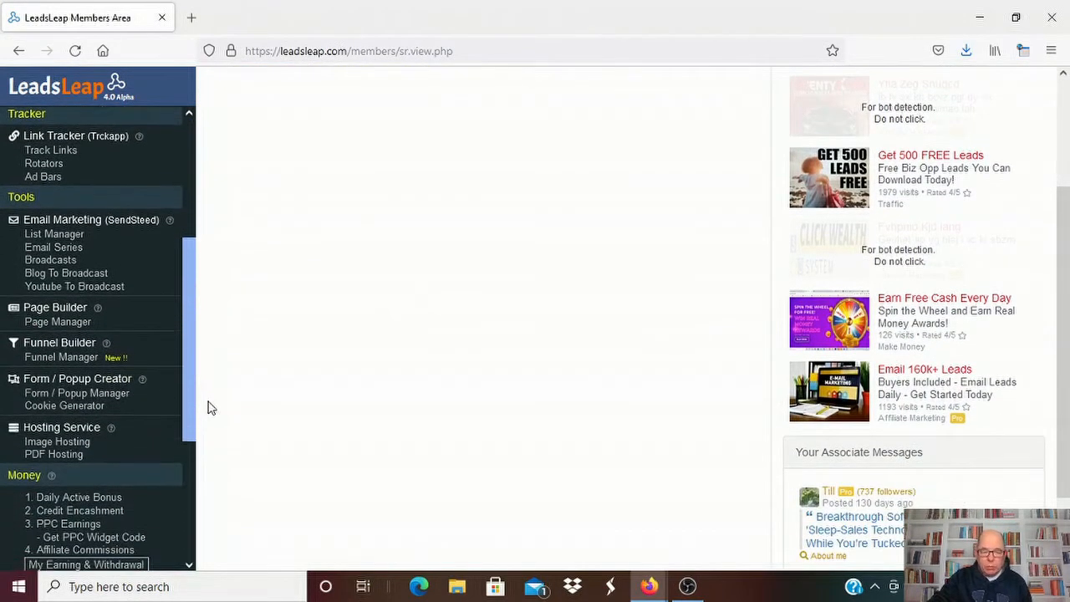
pyautogui.scroll(-3)
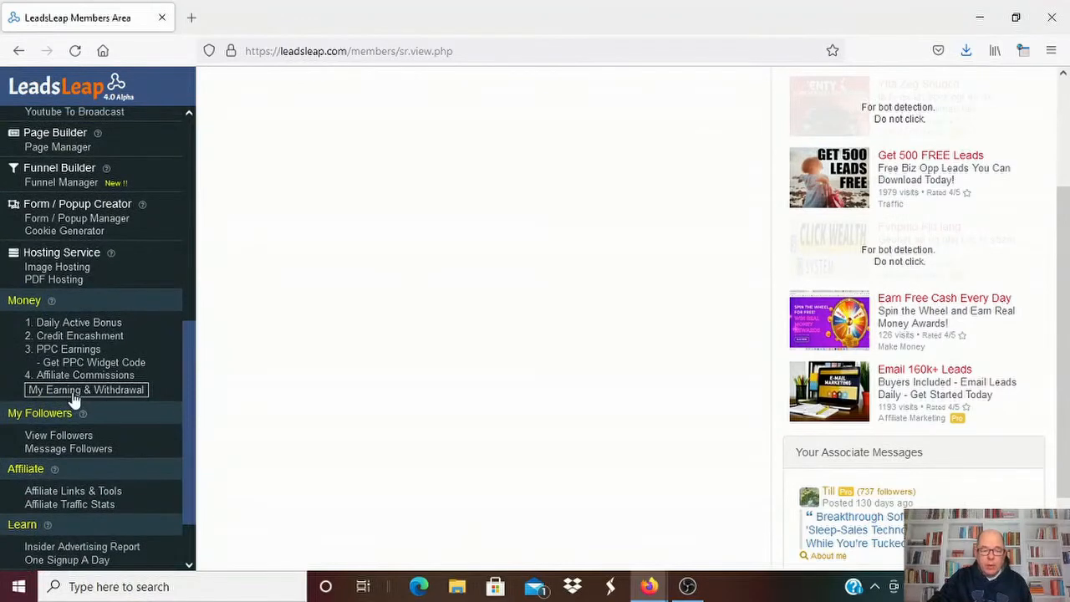
pyautogui.click(86, 389)
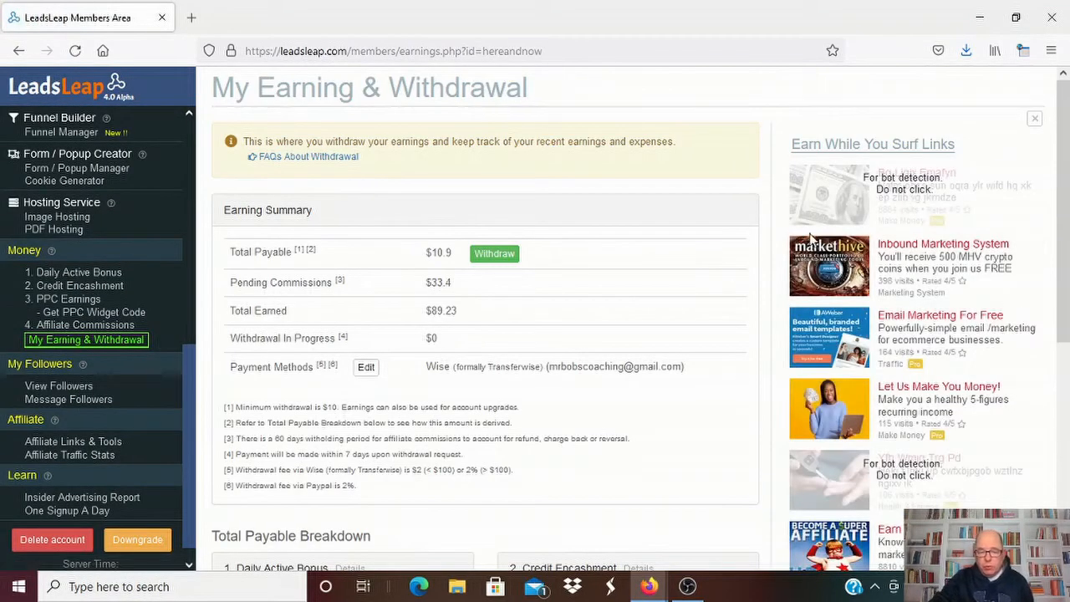
pyautogui.moveTo(454, 327)
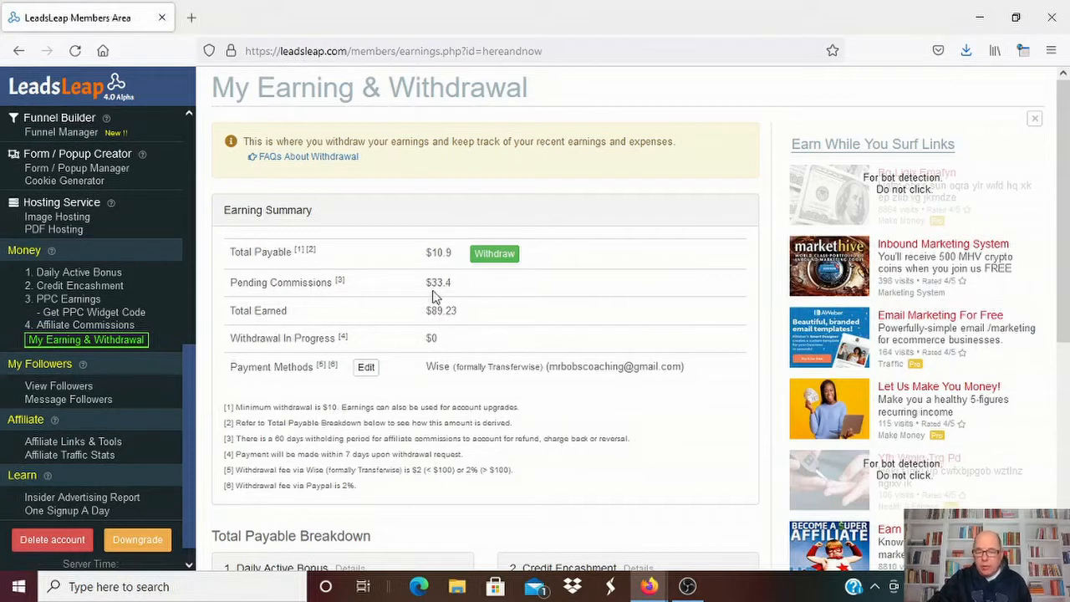
pyautogui.scroll(-3)
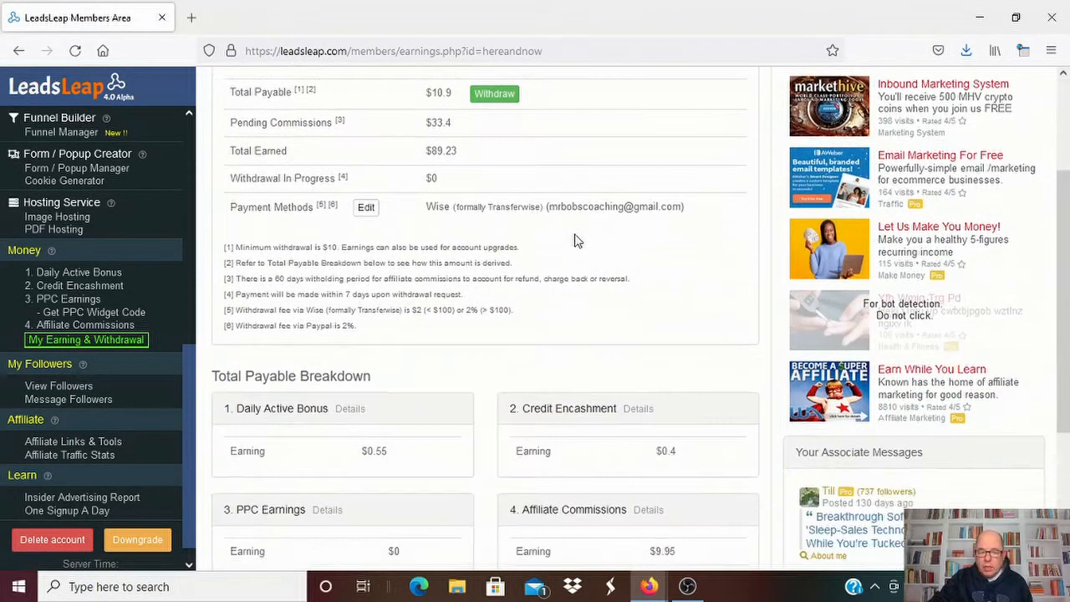
pyautogui.scroll(-3)
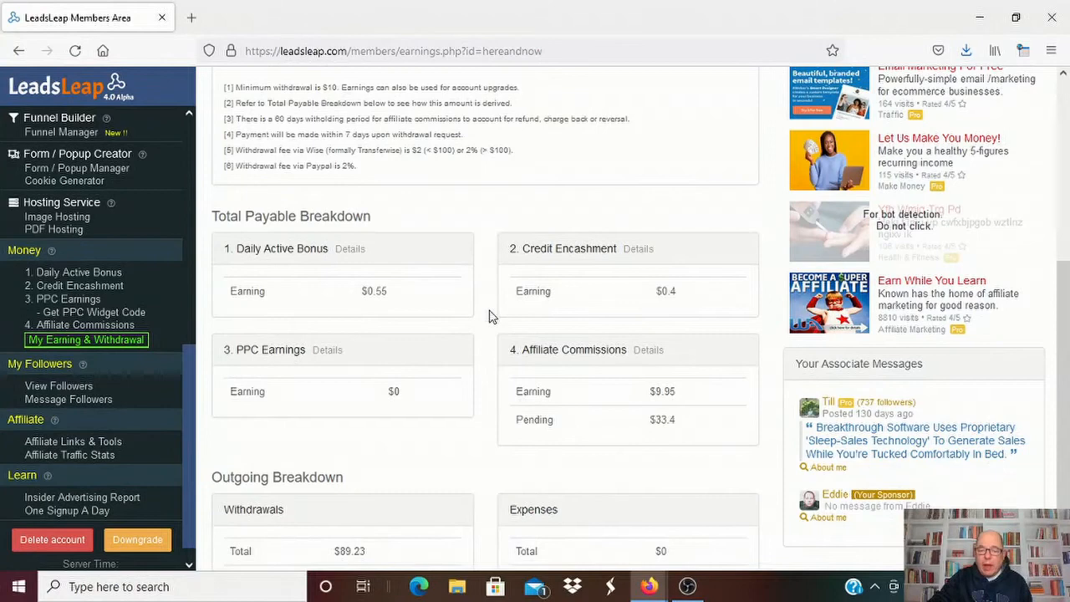
pyautogui.scroll(3)
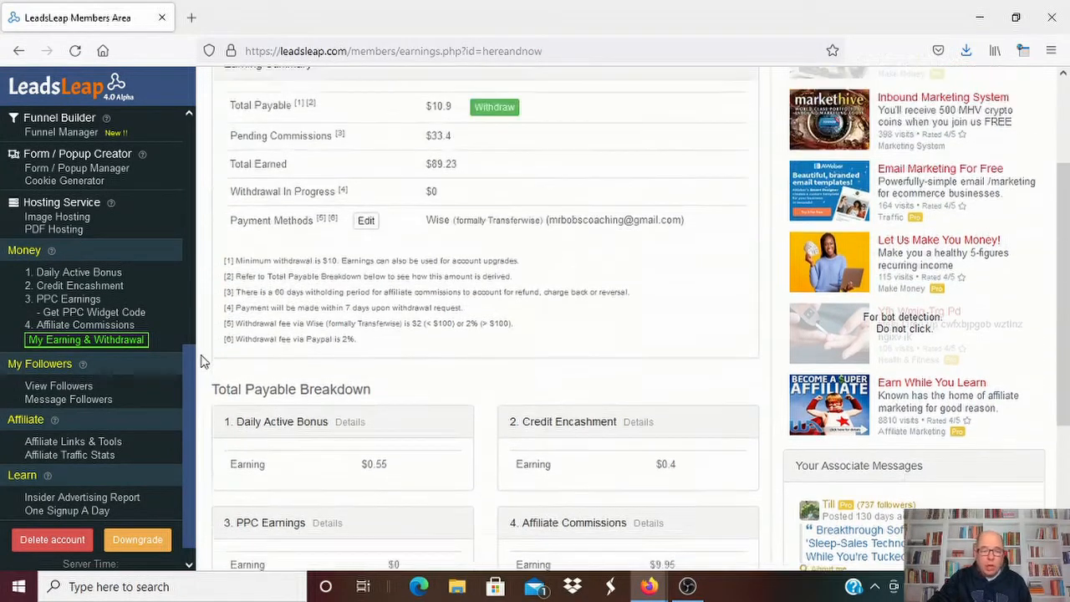
pyautogui.scroll(3)
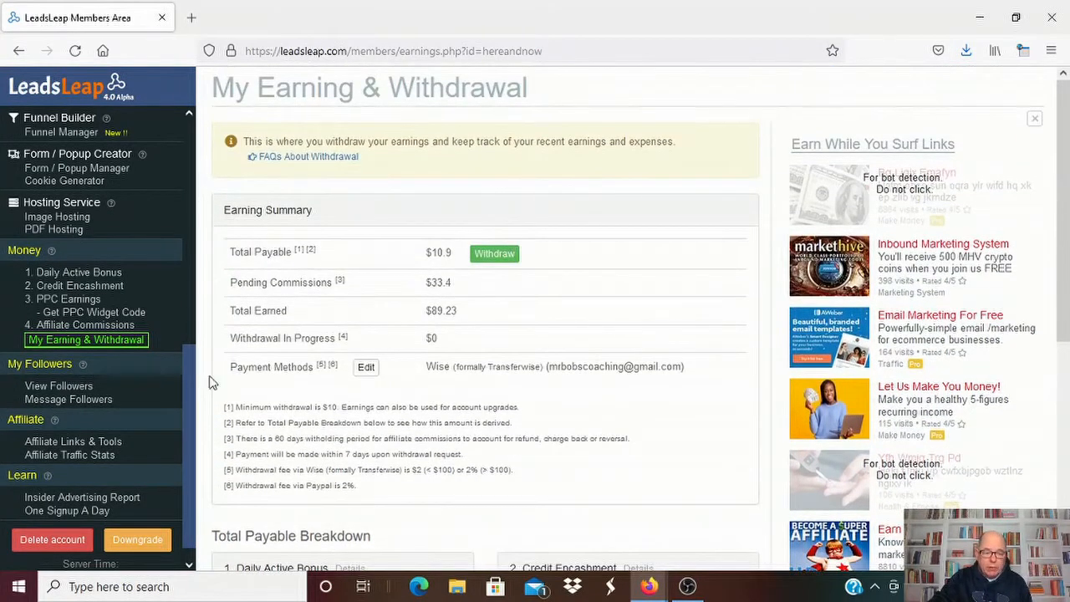
pyautogui.scroll(3)
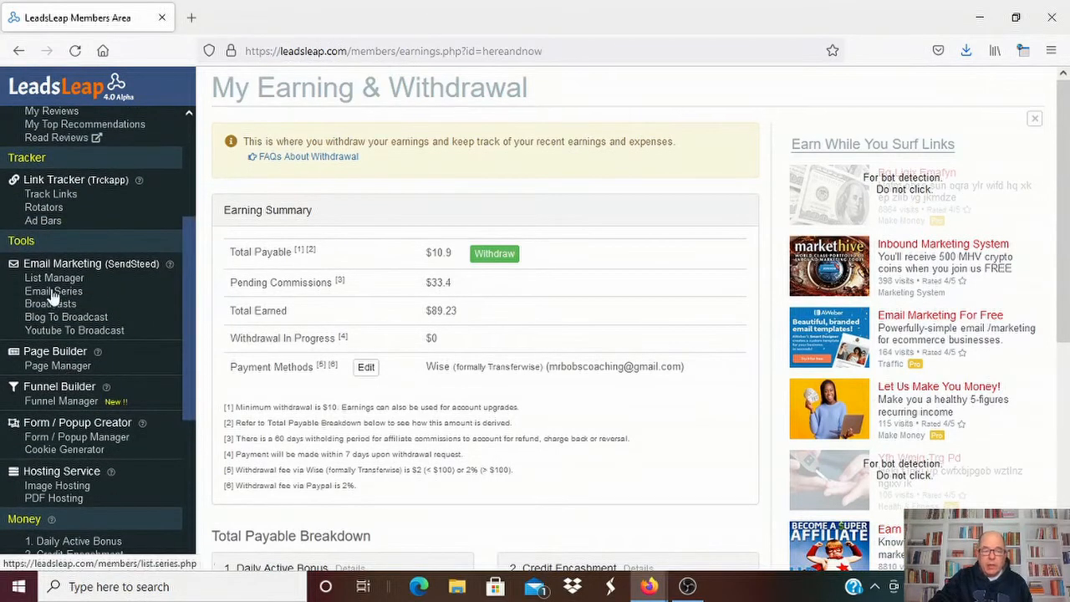
# Step: Return to Post Pro Ads to see the running ads and 20406 total visits
pyautogui.scroll(3)
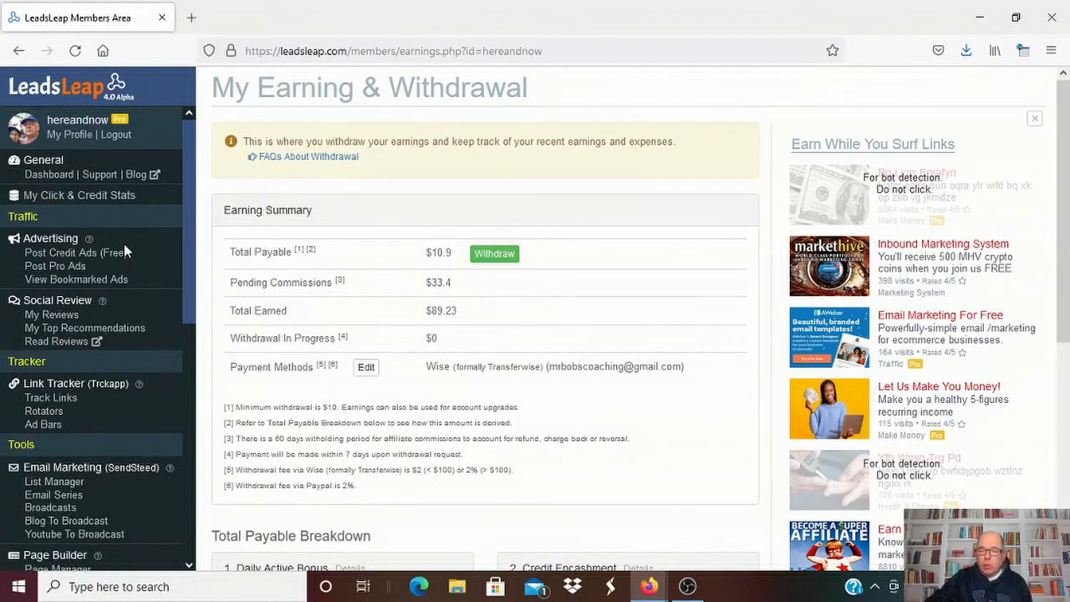
pyautogui.moveTo(87, 439)
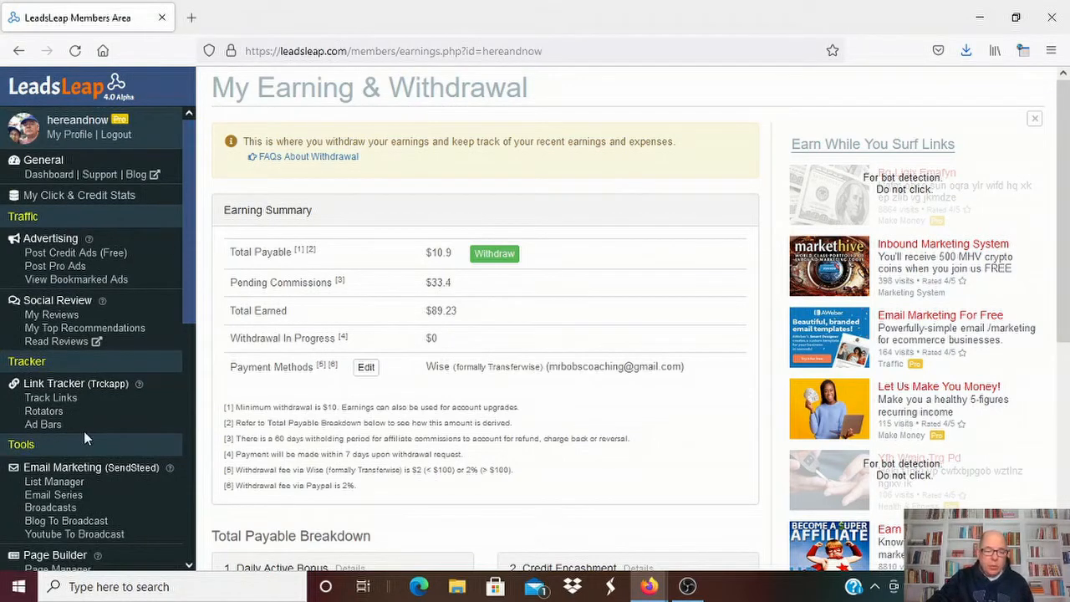
pyautogui.moveTo(278, 234)
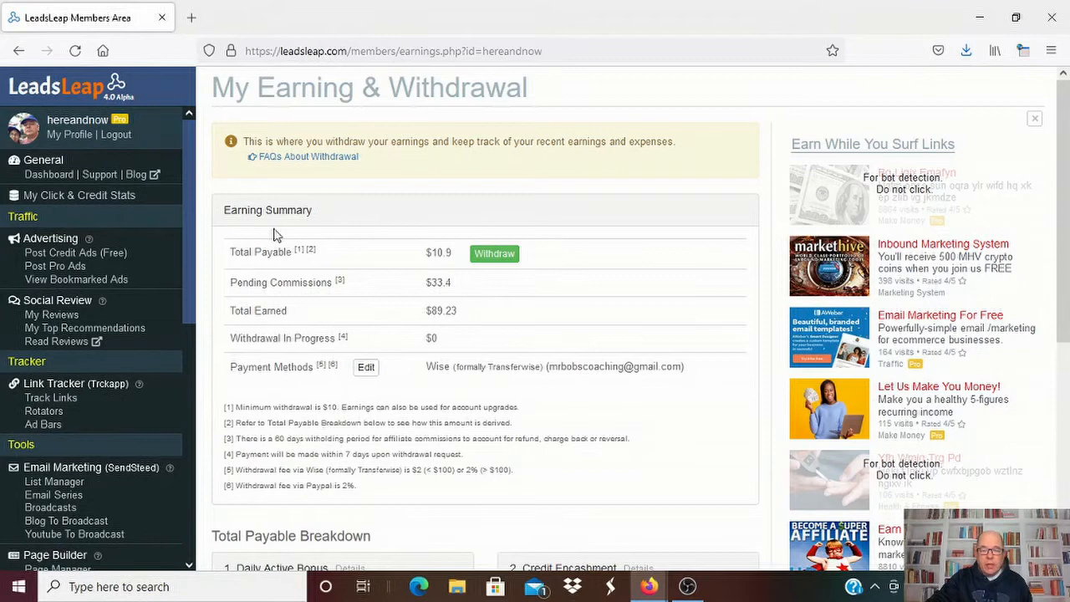
pyautogui.moveTo(487, 193)
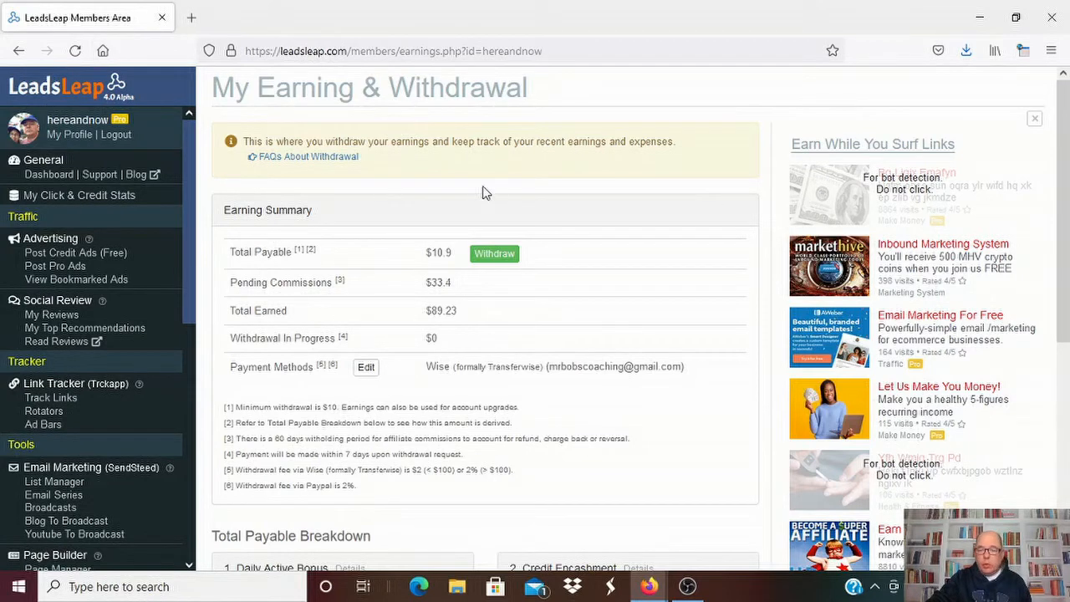
pyautogui.moveTo(835, 173)
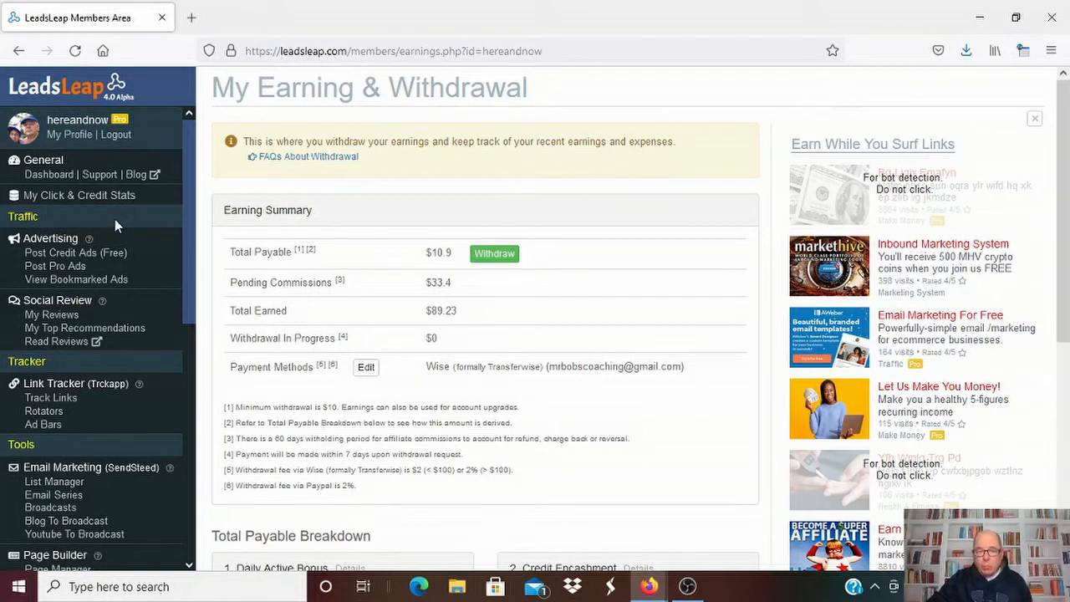
pyautogui.moveTo(176, 211)
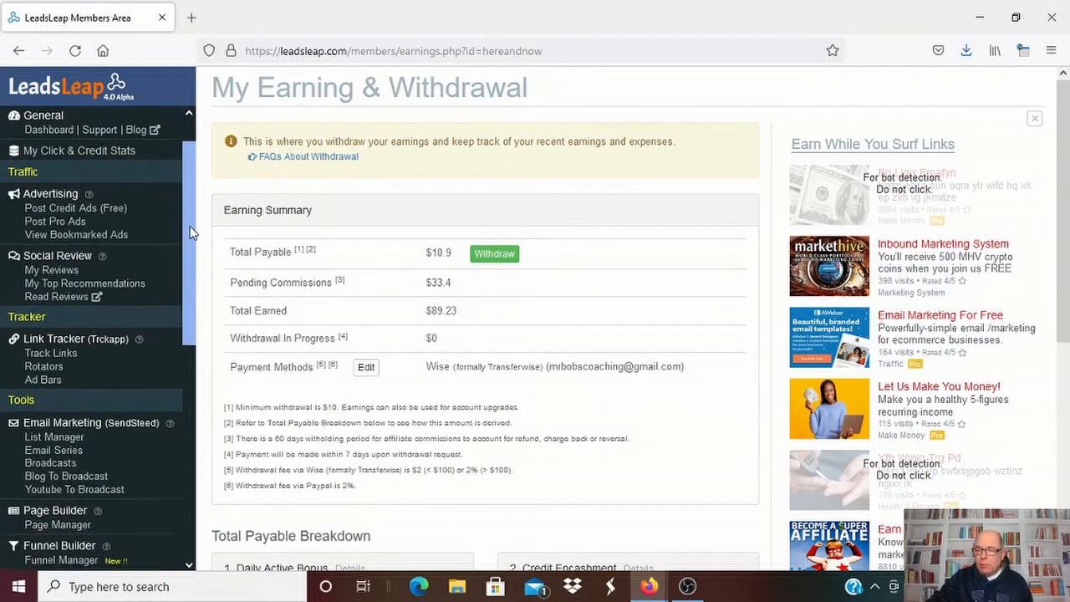
pyautogui.scroll(-3)
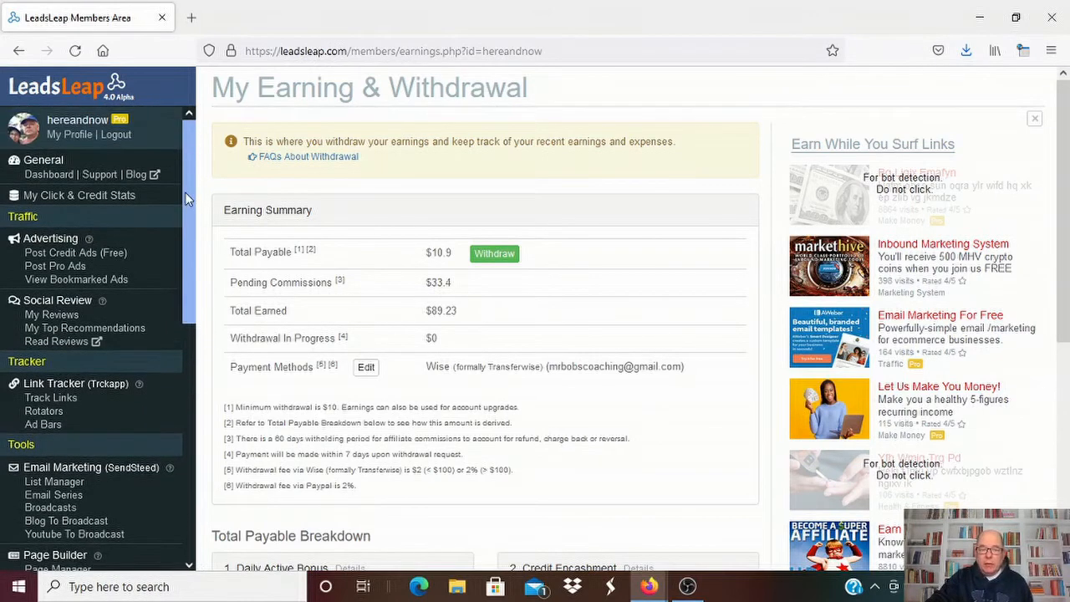
pyautogui.moveTo(55, 266)
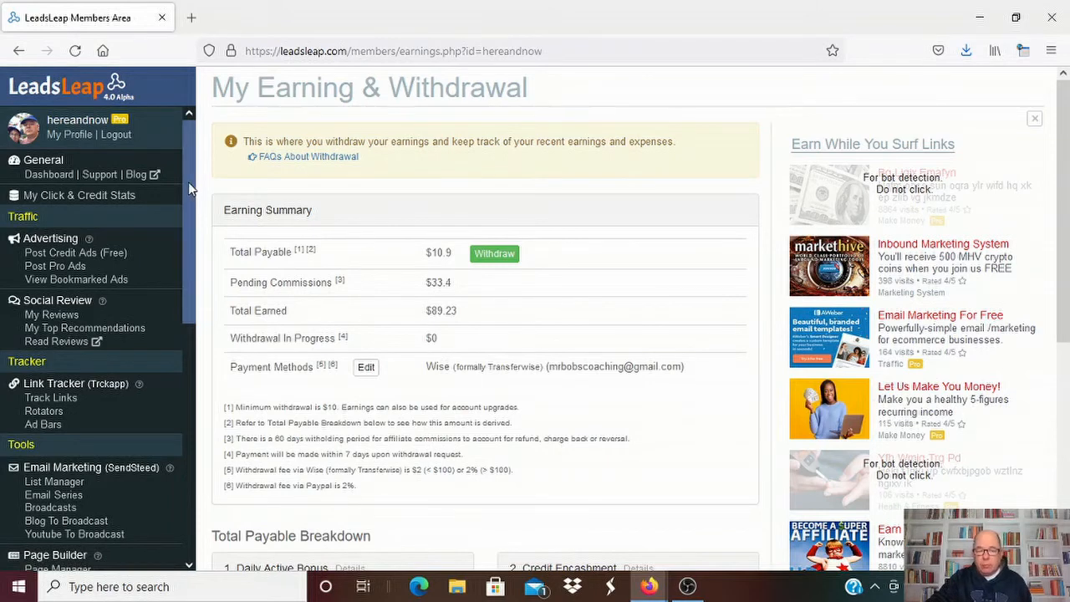
pyautogui.moveTo(429, 287)
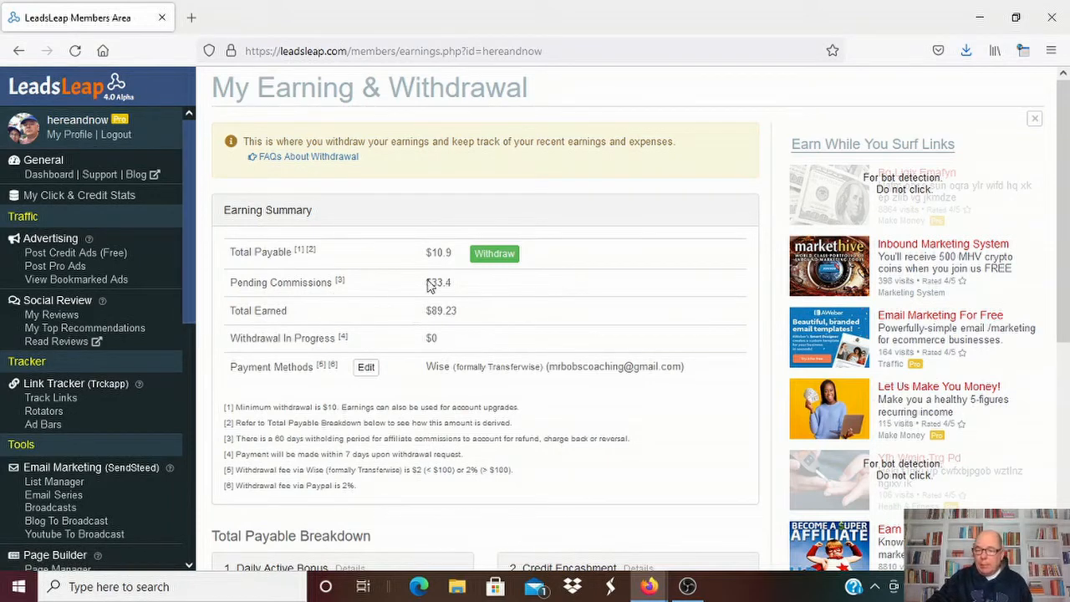
pyautogui.moveTo(351, 308)
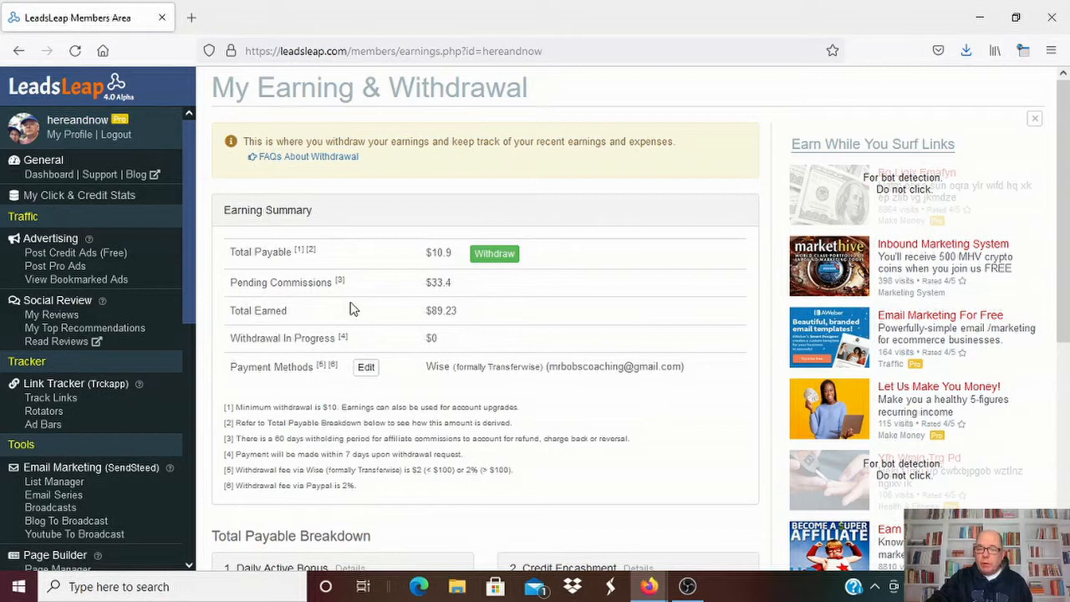
pyautogui.moveTo(708, 205)
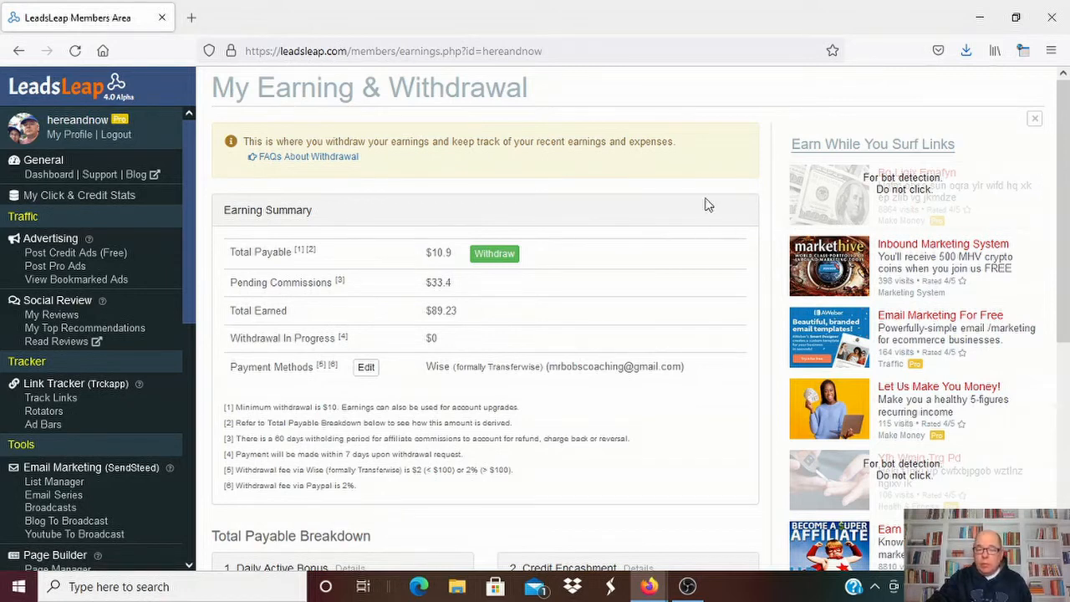
pyautogui.moveTo(40, 87)
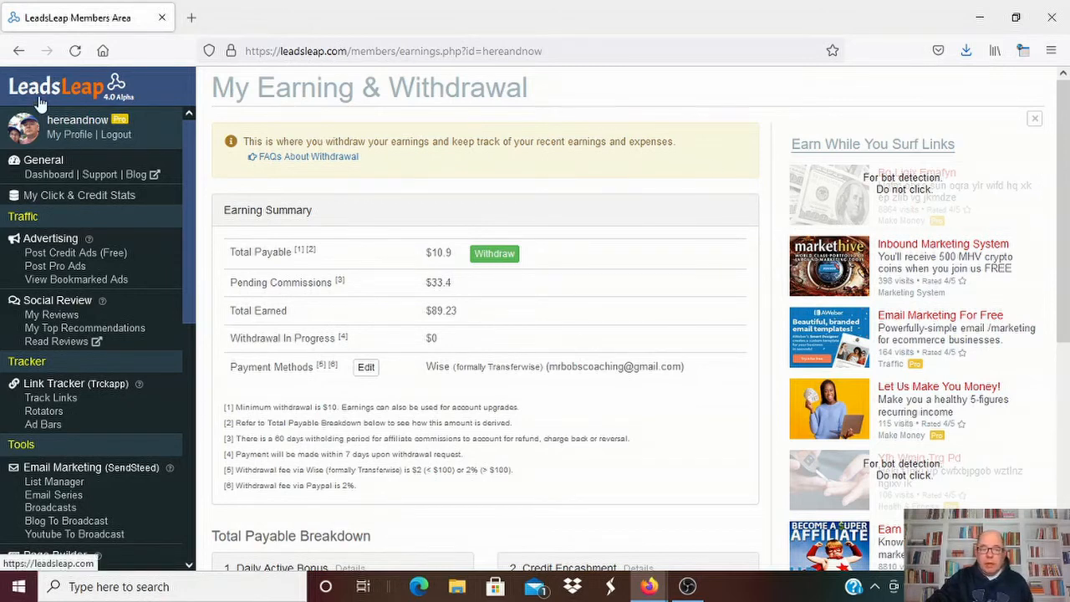
pyautogui.moveTo(62, 107)
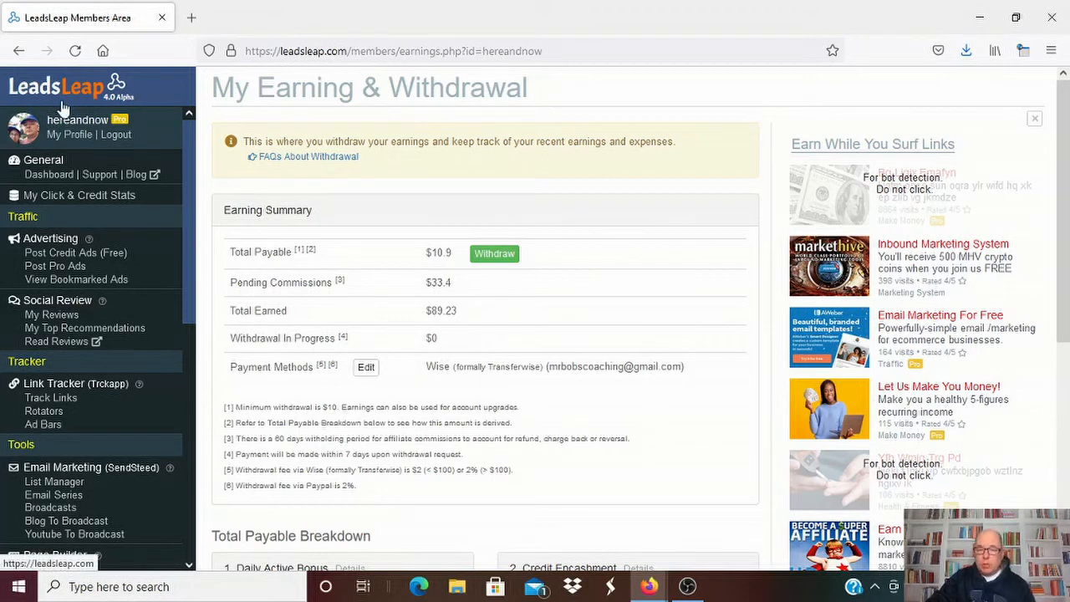
pyautogui.moveTo(65, 92)
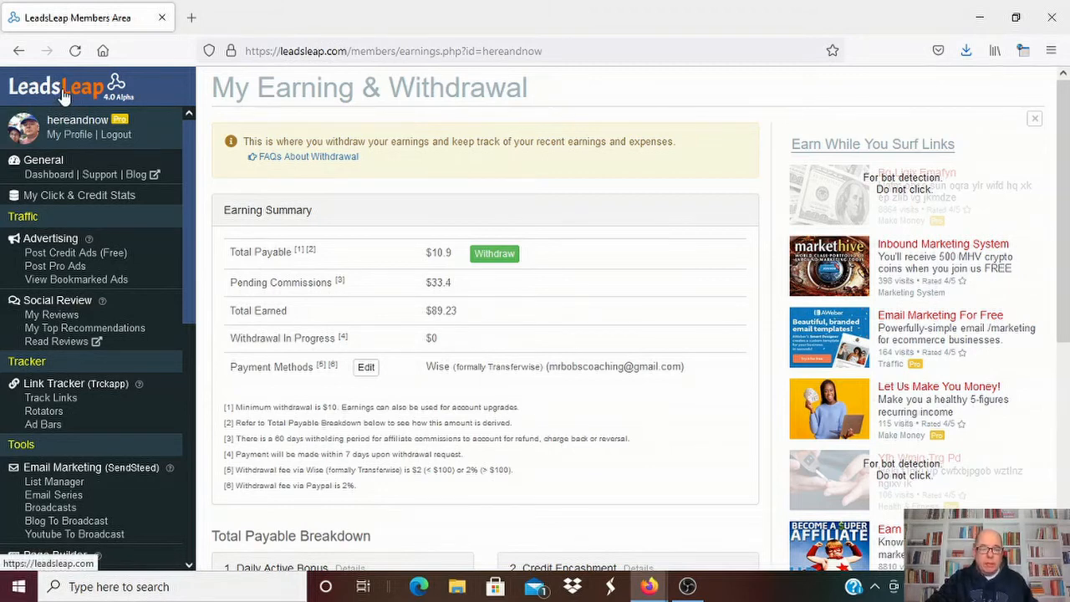
pyautogui.moveTo(54, 266)
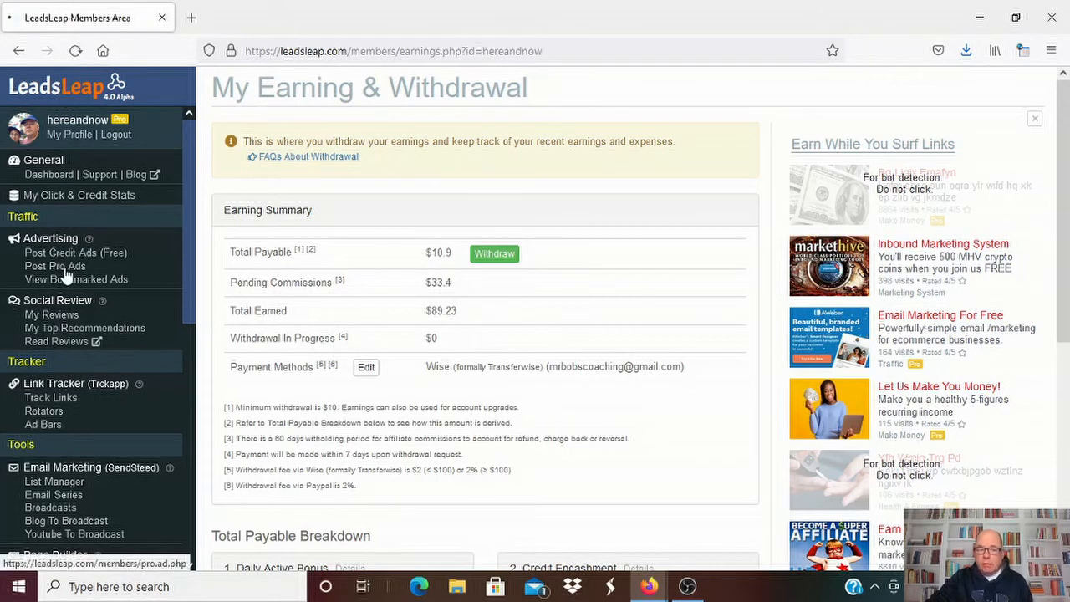
pyautogui.click(55, 266)
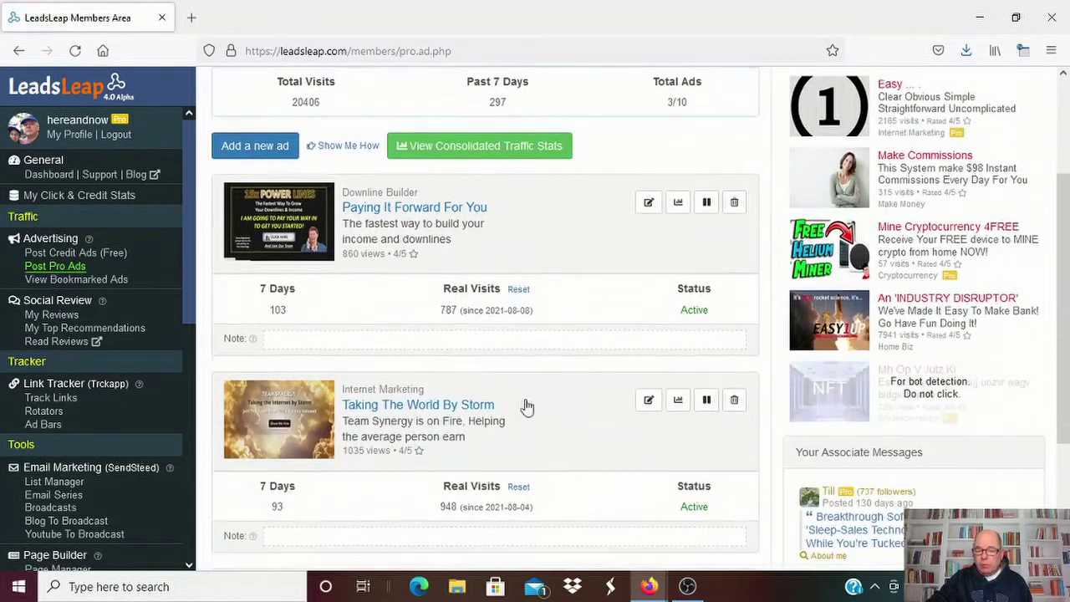
pyautogui.moveTo(563, 229)
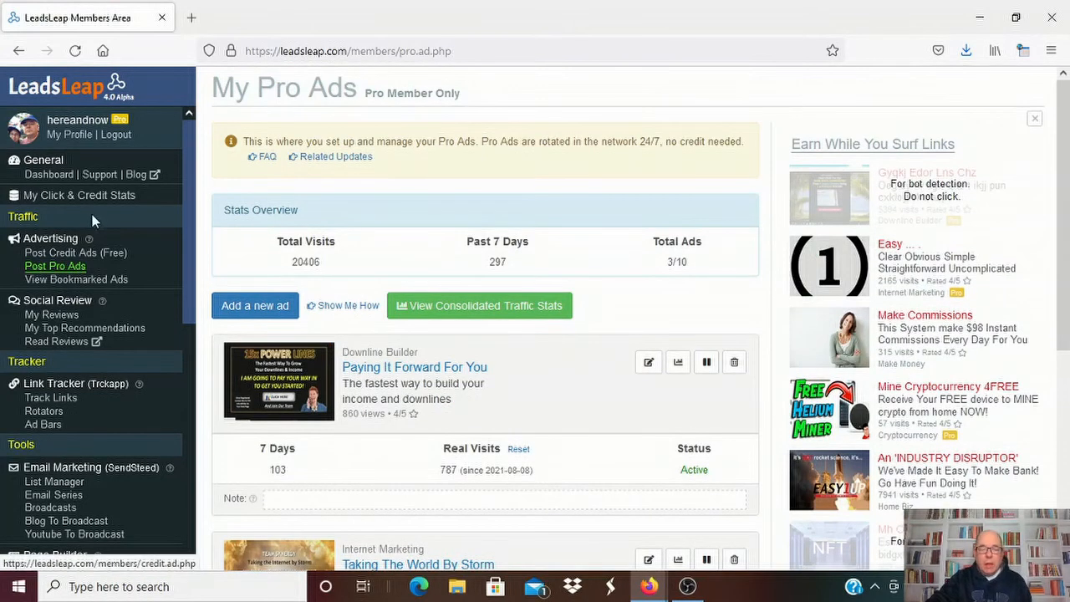
pyautogui.scroll(-3)
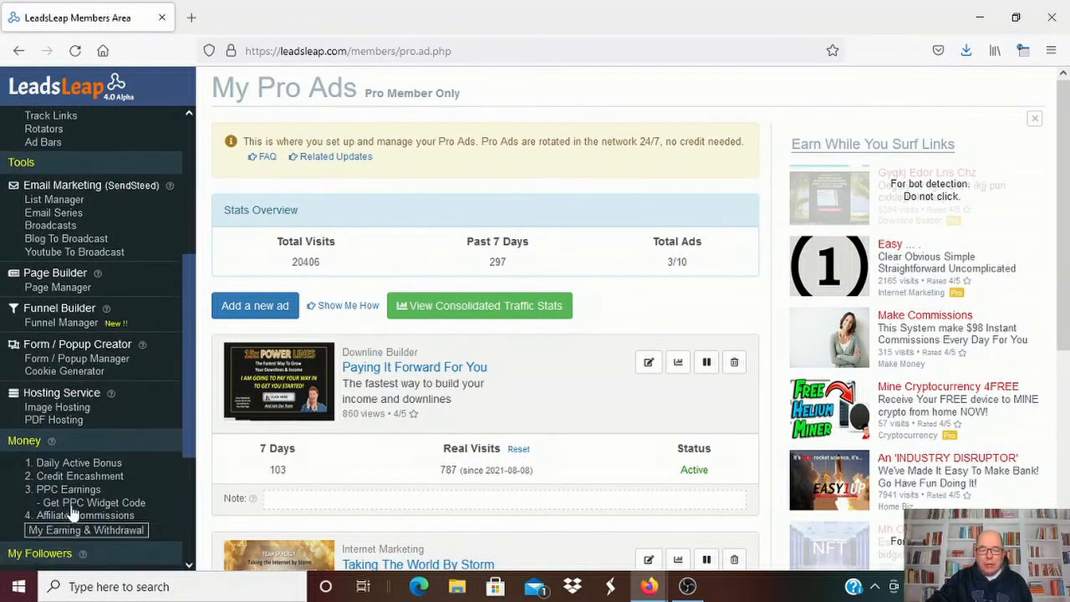
pyautogui.moveTo(76, 462)
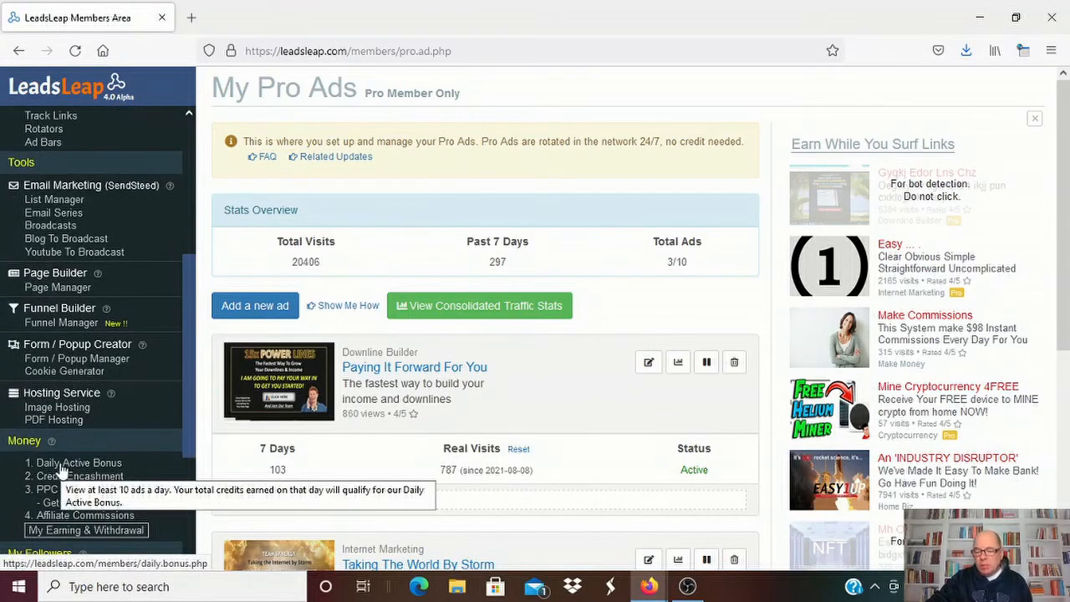
pyautogui.moveTo(575, 336)
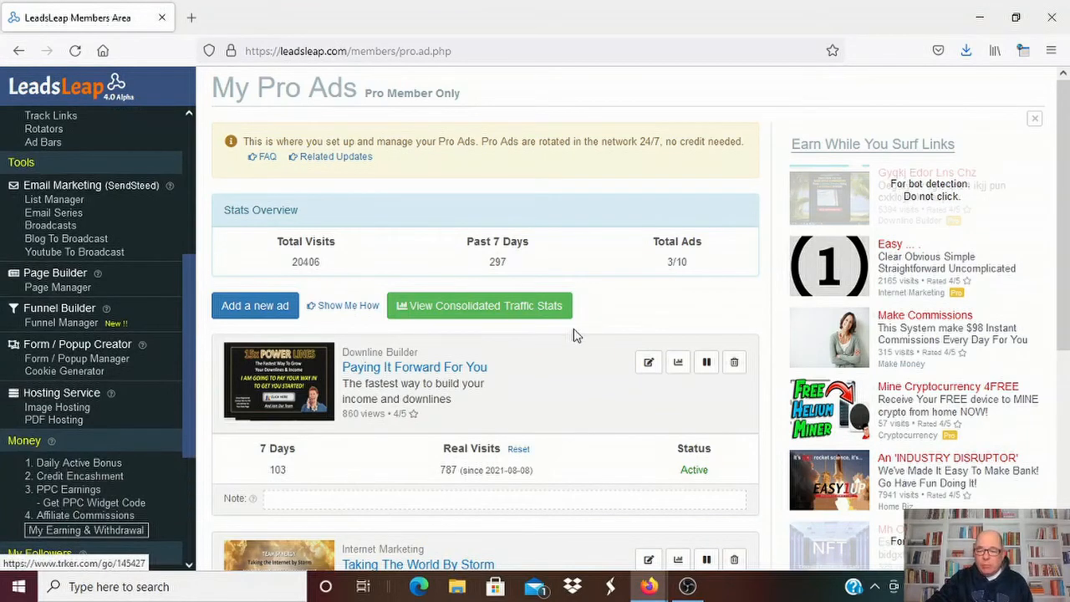
pyautogui.moveTo(410, 126)
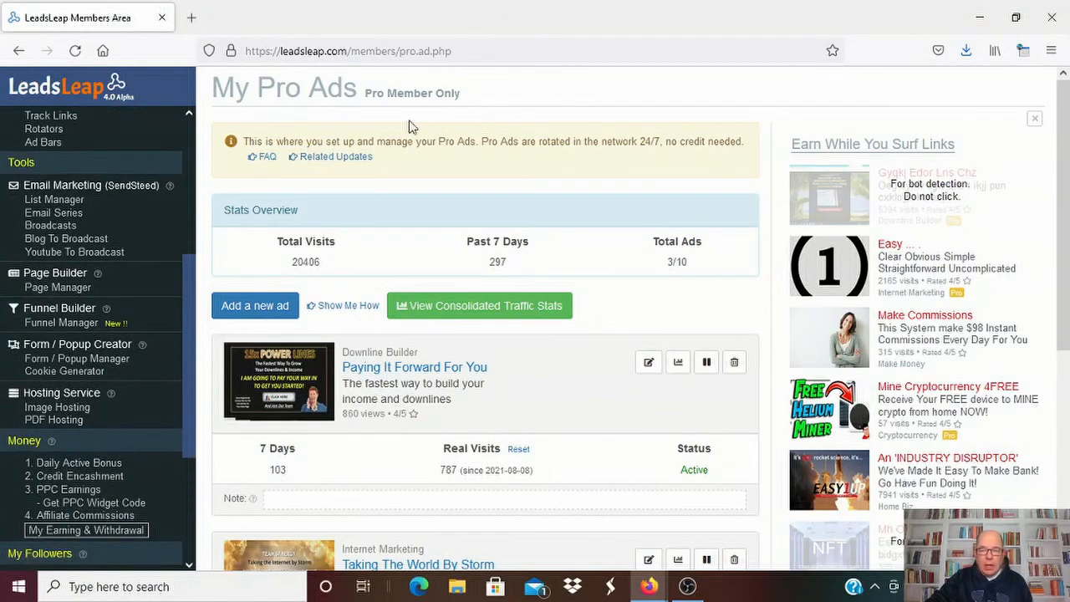
pyautogui.moveTo(470, 264)
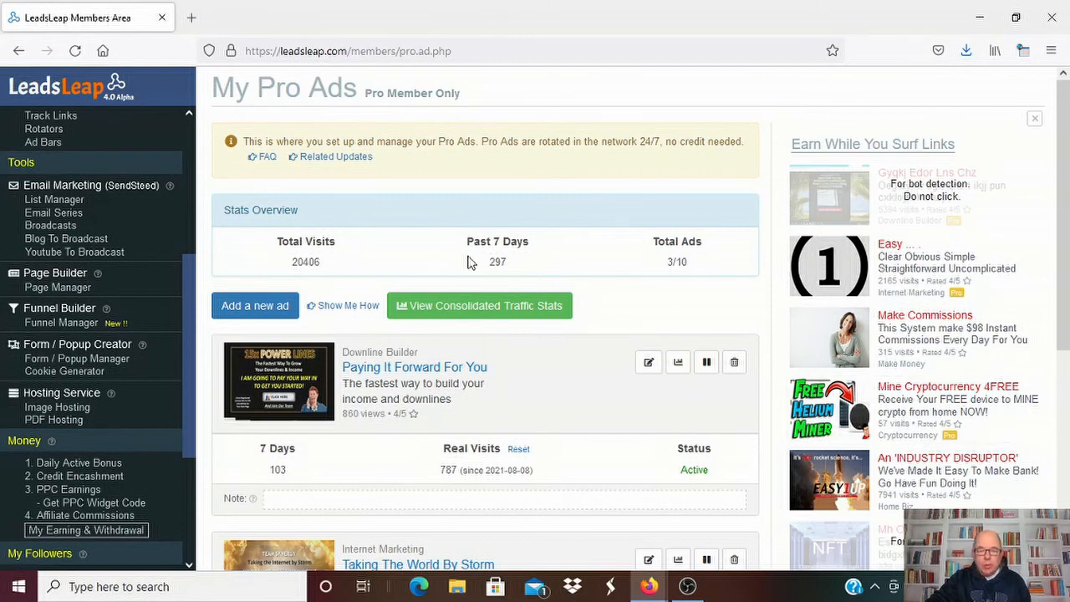